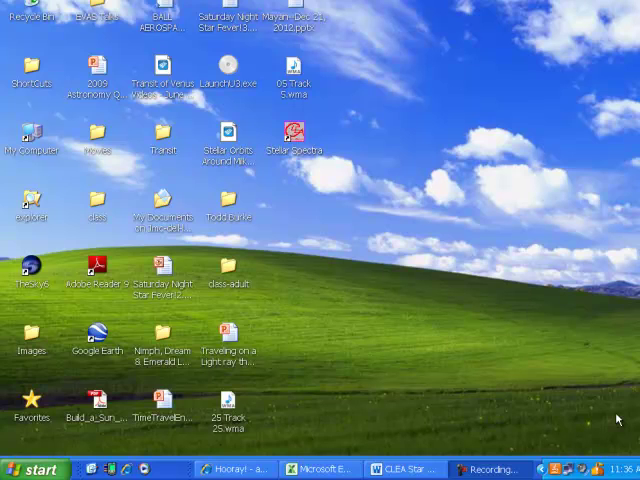
mouse_move(348, 196)
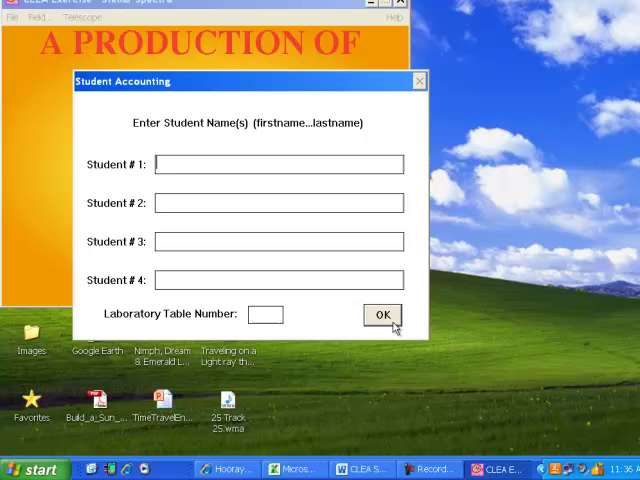
Dismiss the Student Accounting sign-in and list the exercise modes under File > Run
left_click(384, 314)
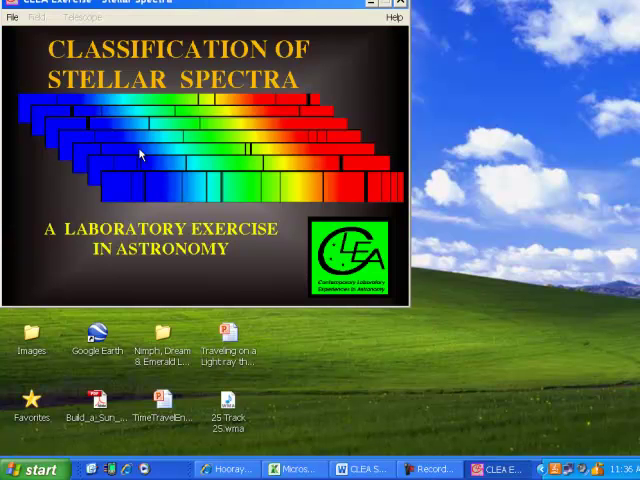
left_click(12, 16)
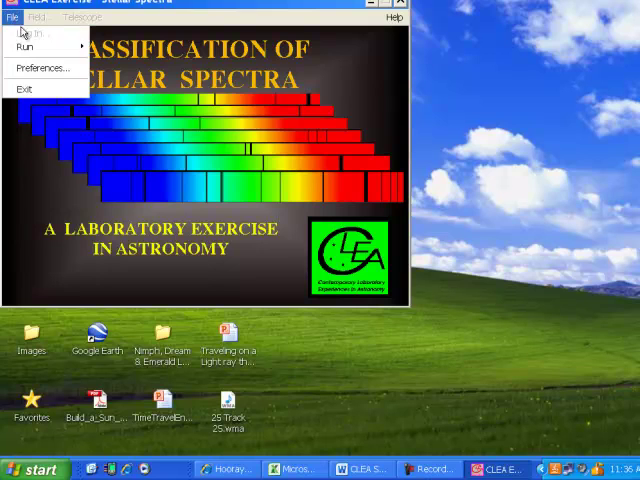
left_click(24, 46)
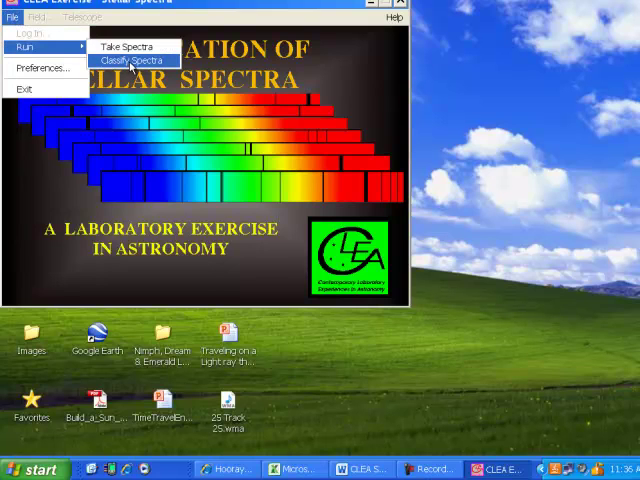
Start Classify Spectra and load unknown star HD 124320 from the Program List
left_click(130, 60)
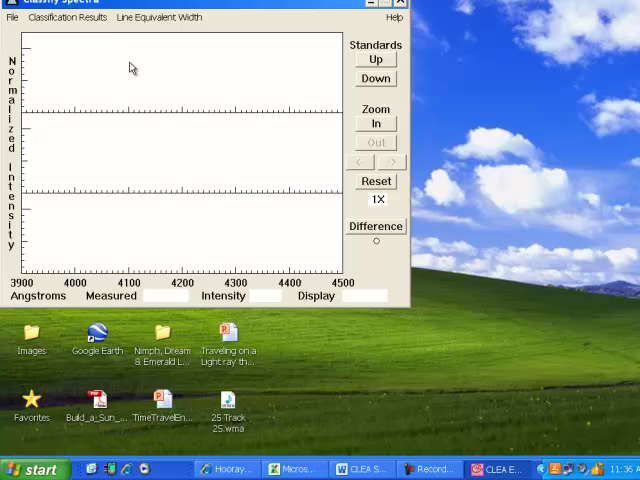
mouse_move(8, 116)
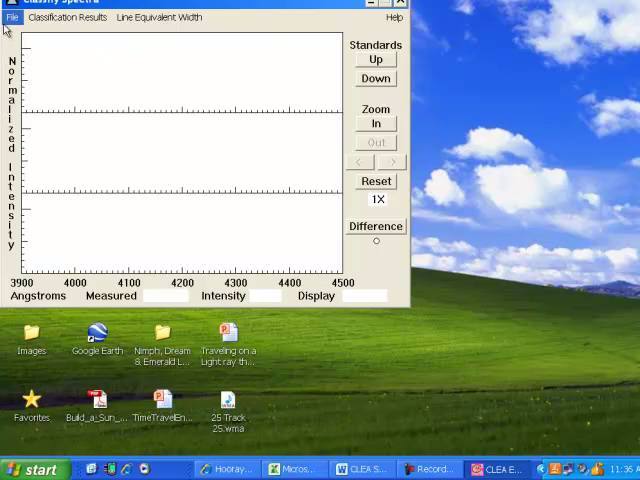
left_click(12, 16)
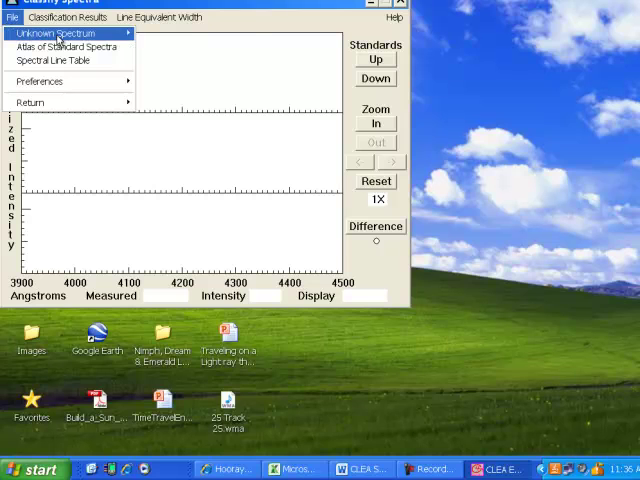
left_click(56, 32)
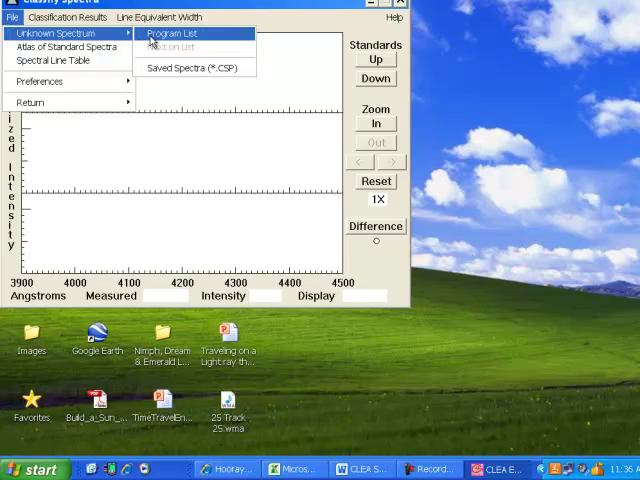
left_click(172, 32)
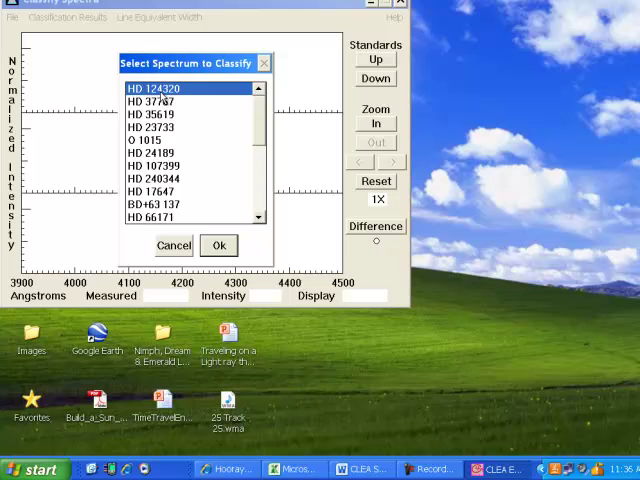
left_click(218, 244)
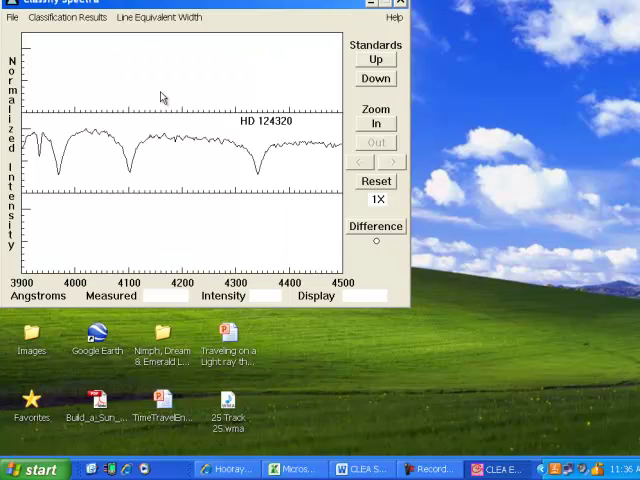
mouse_move(108, 48)
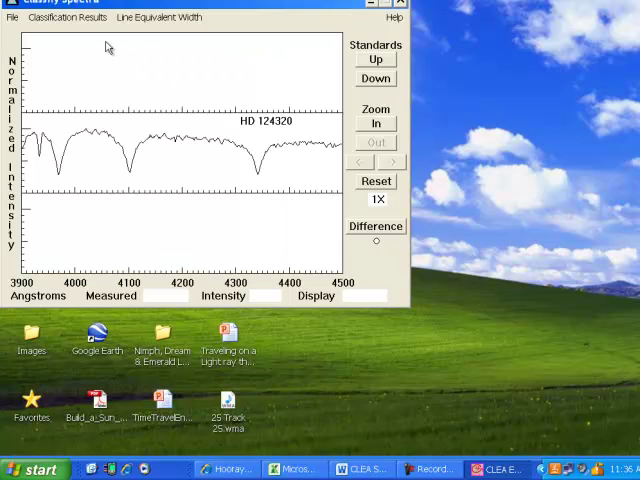
Bring up the Atlas of Standard Spectra selection for comparison standards
left_click(12, 16)
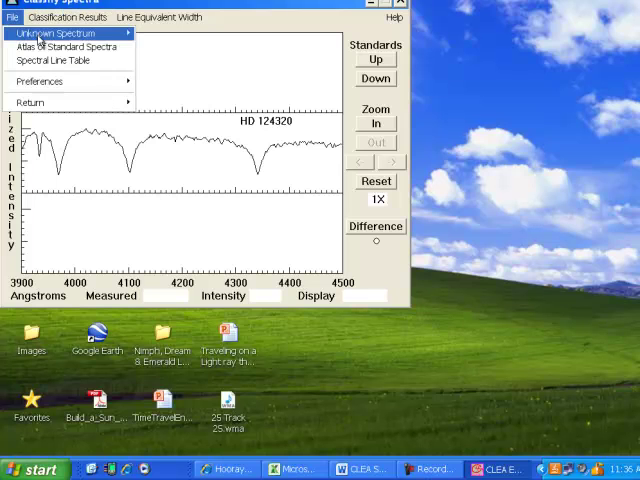
left_click(68, 48)
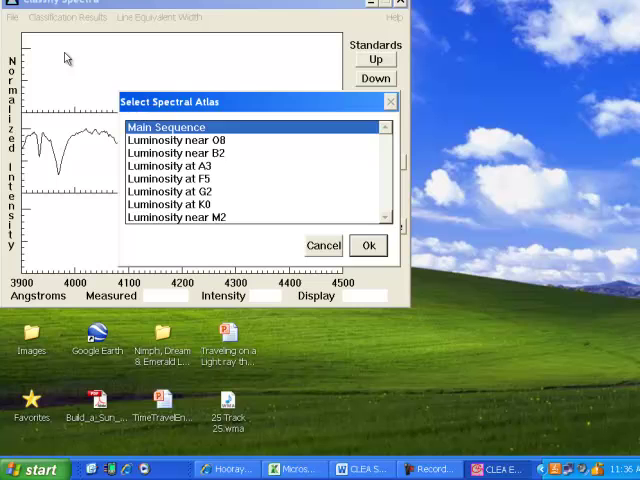
Load the Main Sequence atlas so O5 V and B0 V standards frame HD 124320
left_click(368, 244)
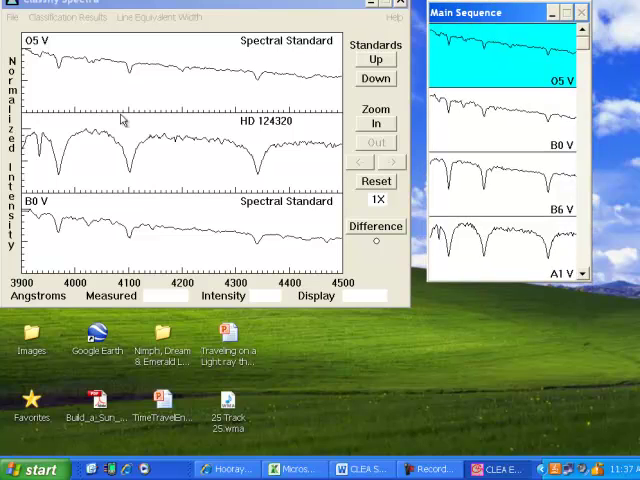
mouse_move(304, 126)
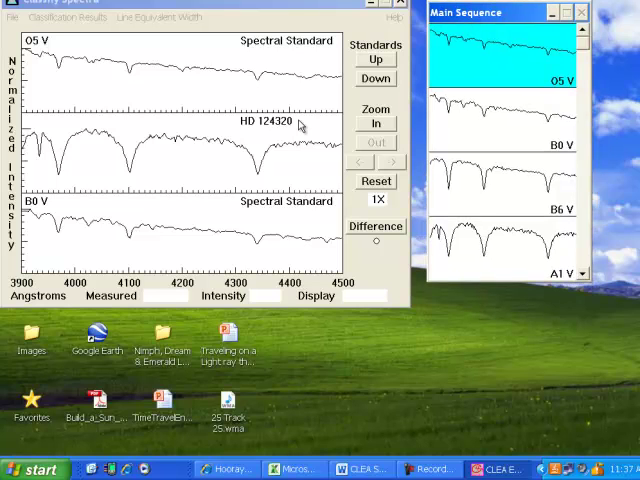
mouse_move(70, 92)
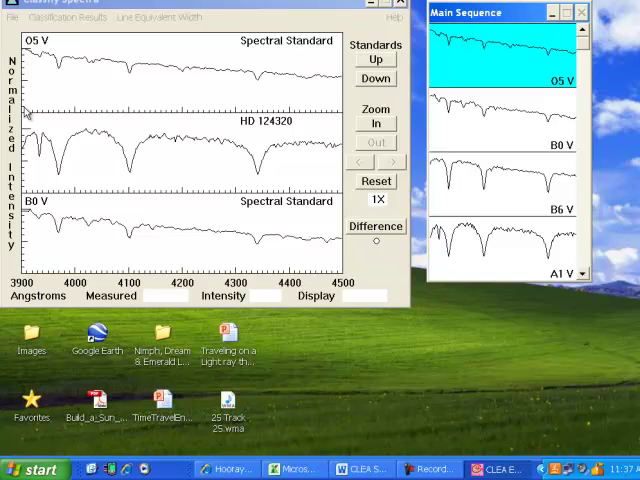
mouse_move(100, 204)
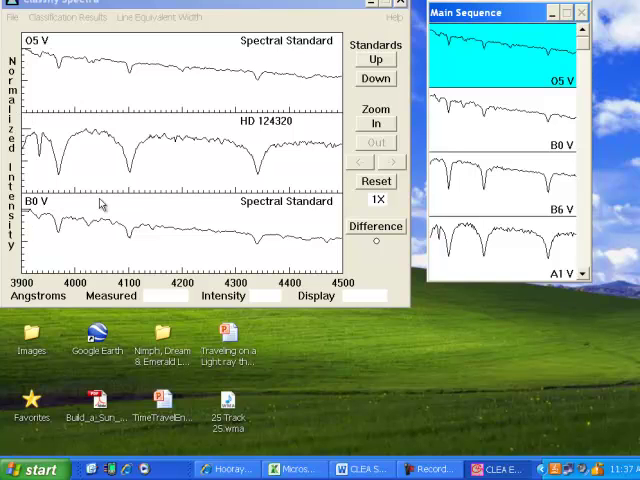
mouse_move(560, 110)
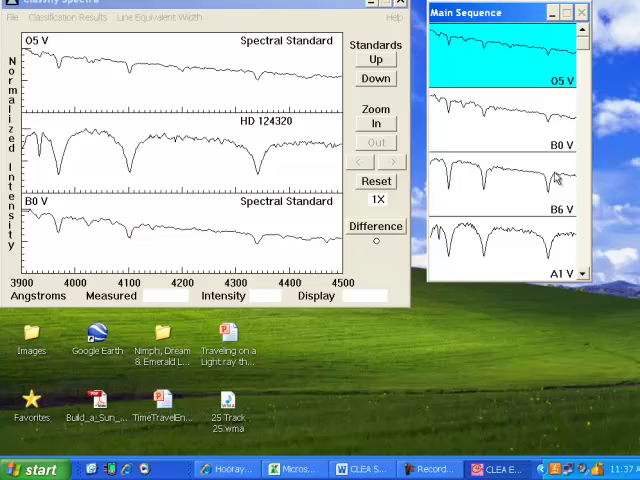
mouse_move(558, 254)
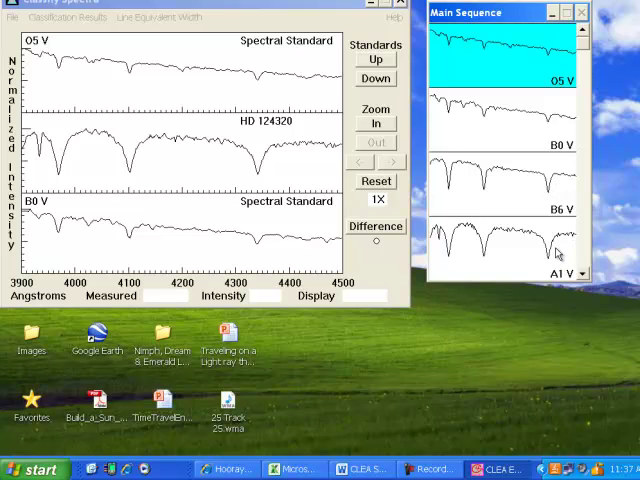
mouse_move(524, 72)
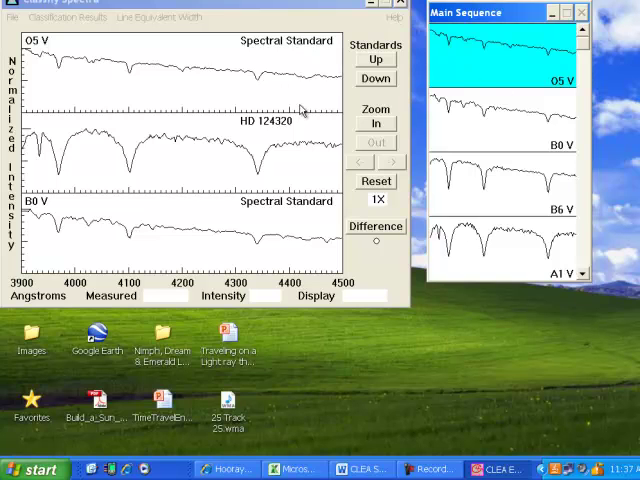
mouse_move(252, 138)
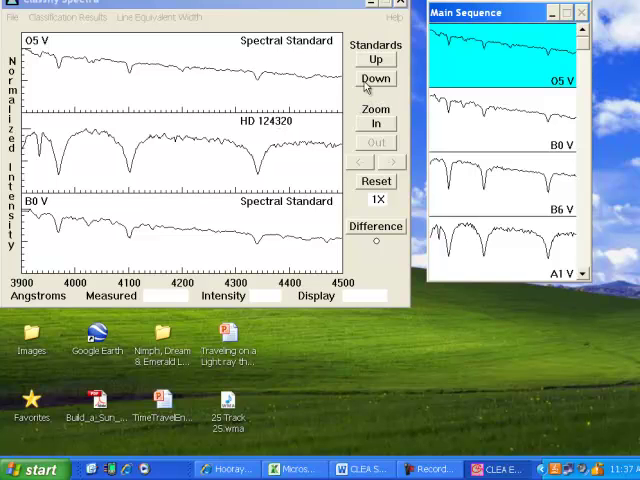
Step through B6 V, A1 V, A5 V and F0 V standards and show the A5 V difference plot
left_click(376, 78)
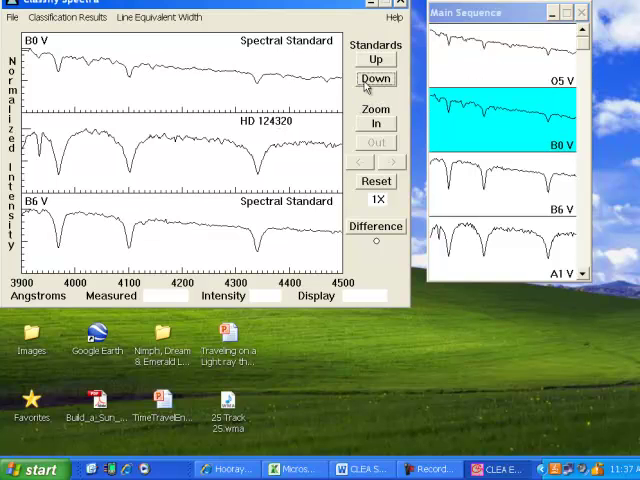
left_click(376, 78)
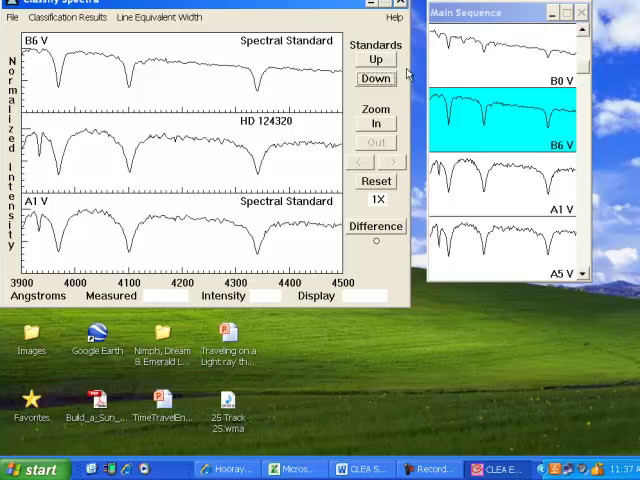
left_click(376, 80)
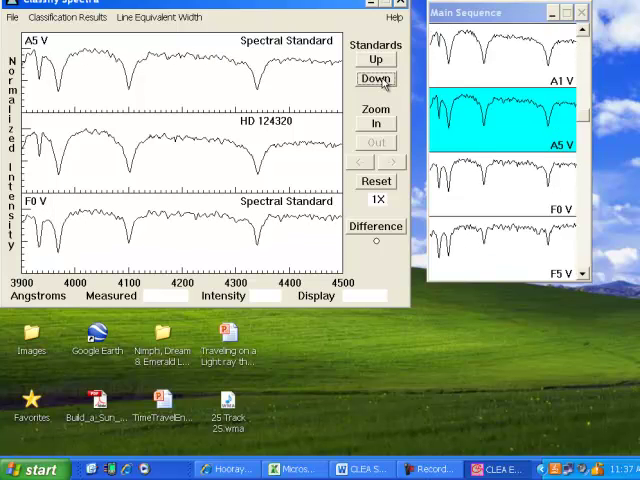
left_click(376, 60)
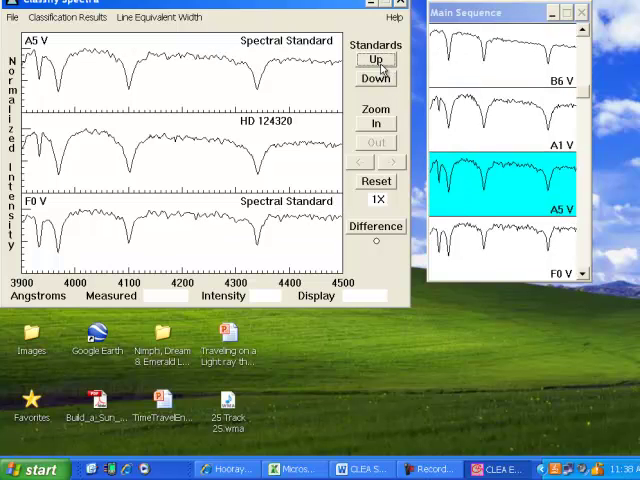
left_click(376, 224)
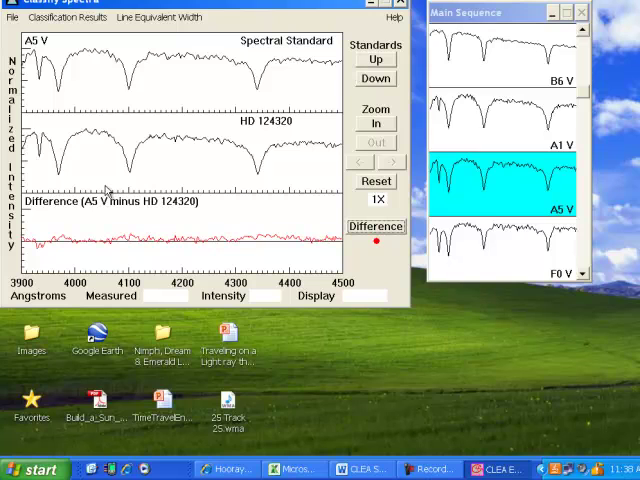
mouse_move(140, 228)
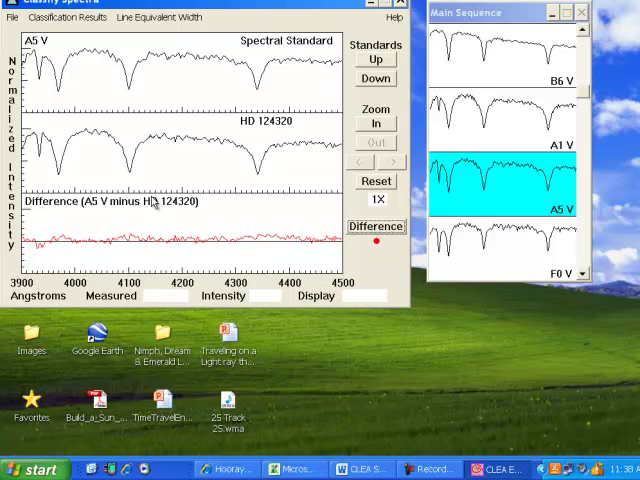
mouse_move(348, 88)
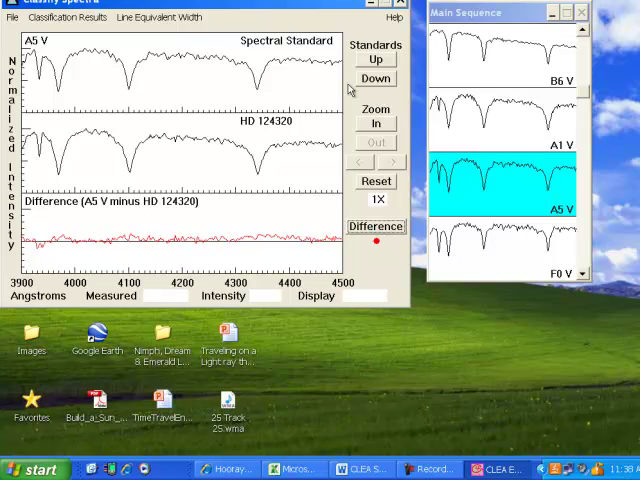
Revisit A5 V and B6 V, then settle on A1 V as the comparison for HD 124320
left_click(376, 78)
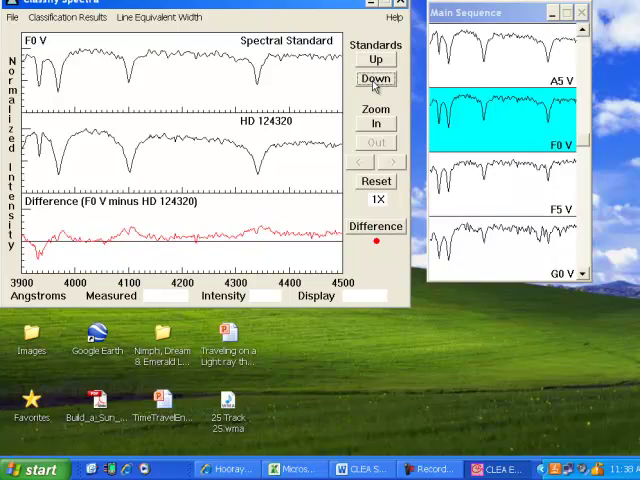
left_click(376, 60)
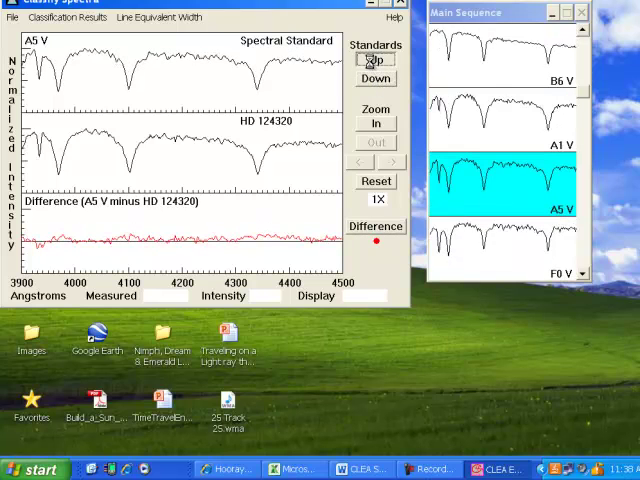
left_click(376, 60)
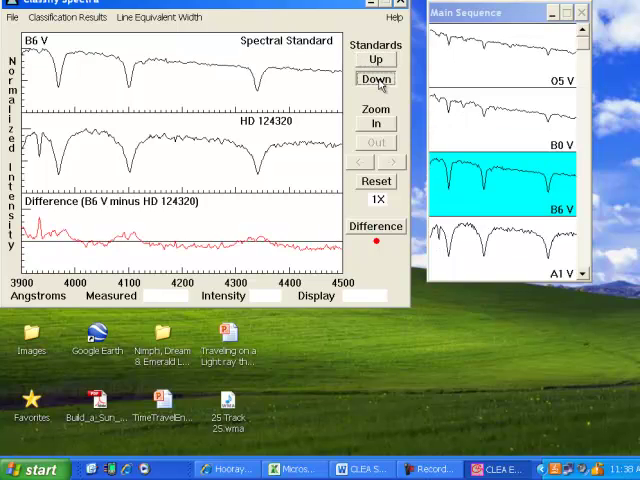
left_click(376, 78)
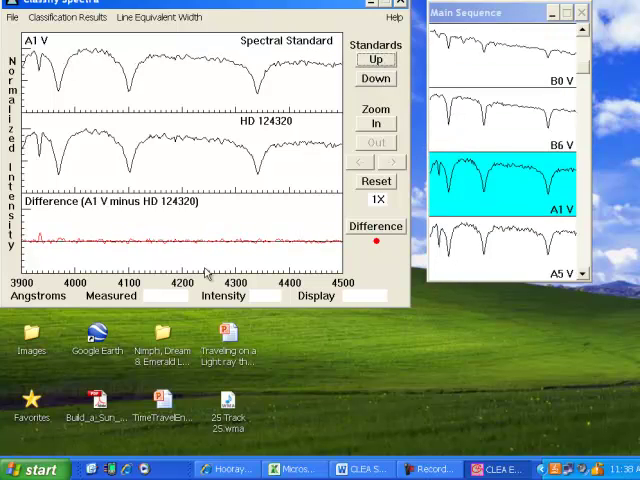
mouse_move(182, 222)
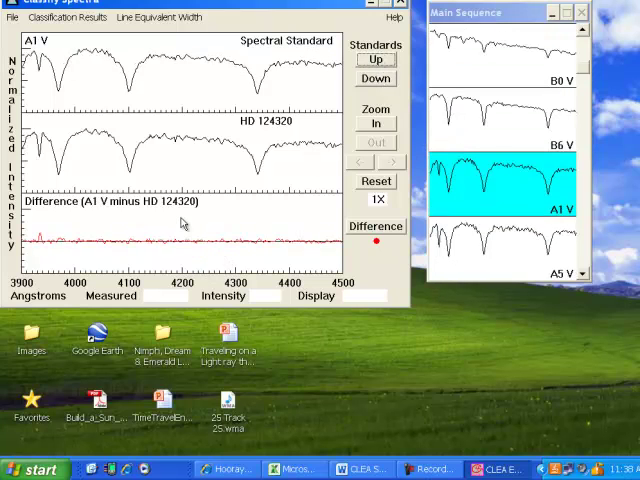
mouse_move(292, 152)
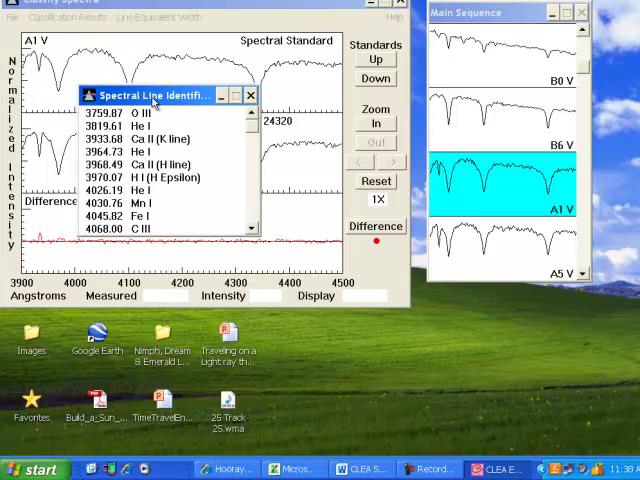
Move the line identification list aside and mark the H Gamma line near 4340 Å
left_click_drag(150, 94, 130, 312)
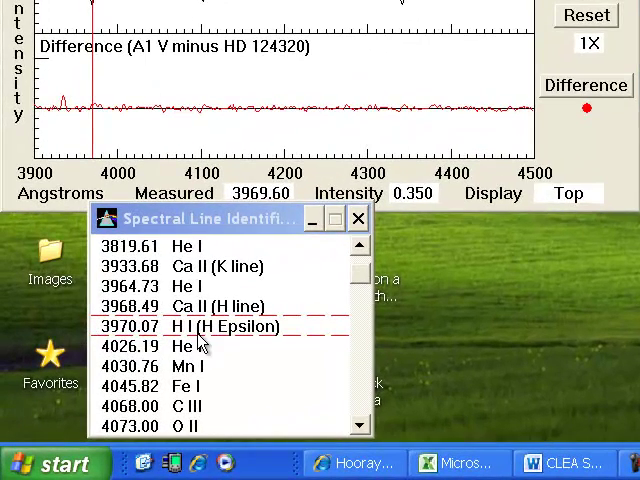
mouse_move(320, 348)
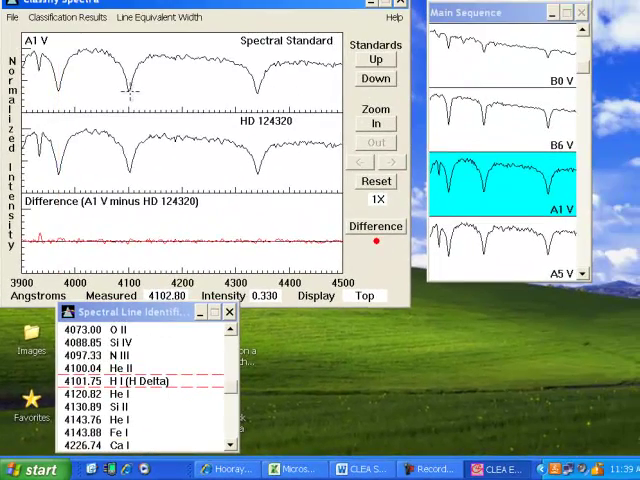
mouse_move(244, 214)
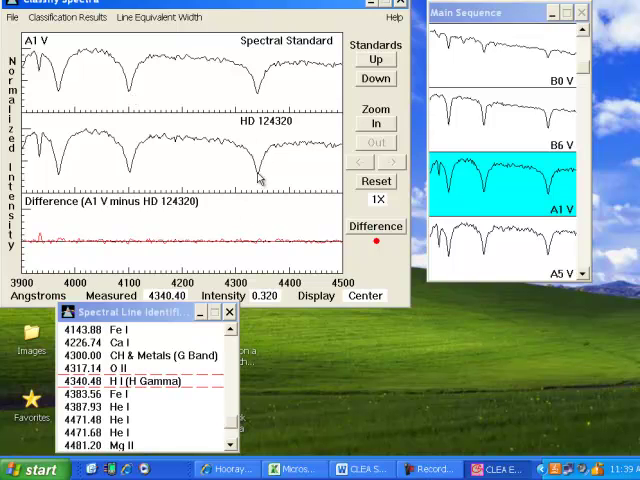
left_click(258, 180)
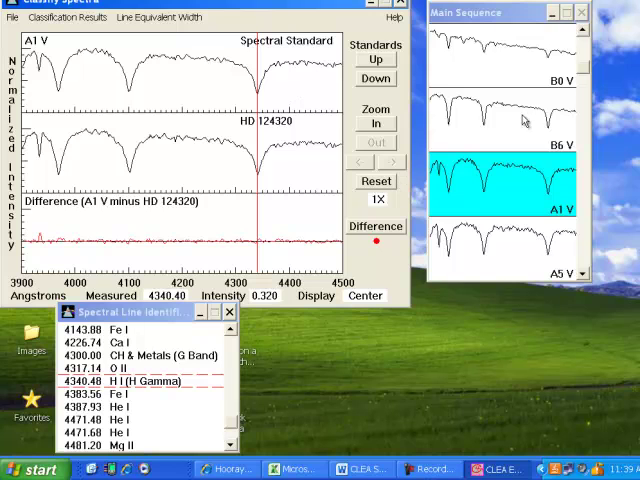
mouse_move(298, 232)
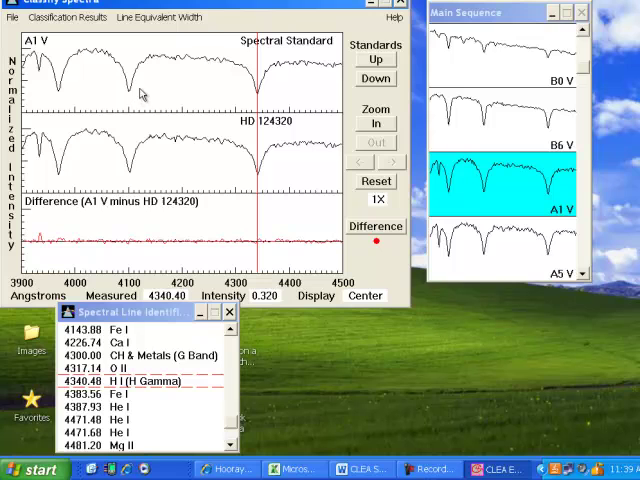
mouse_move(132, 92)
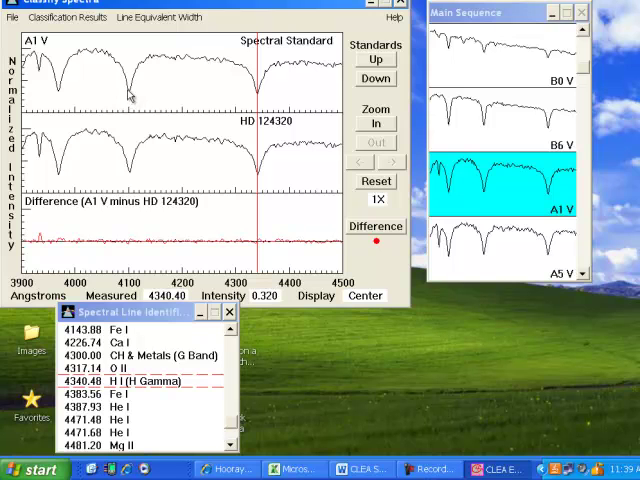
mouse_move(182, 176)
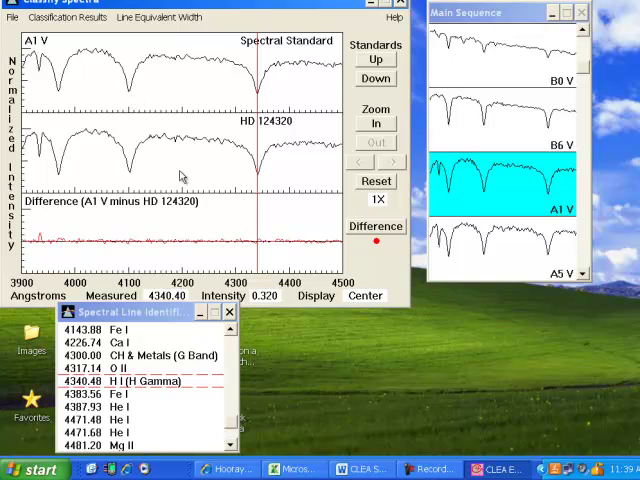
mouse_move(138, 120)
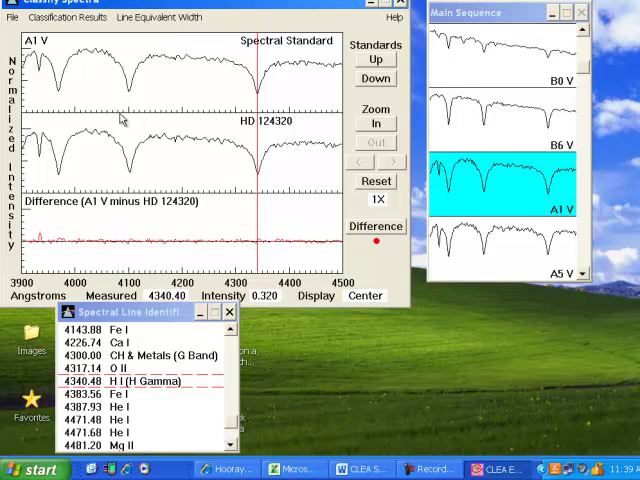
mouse_move(130, 96)
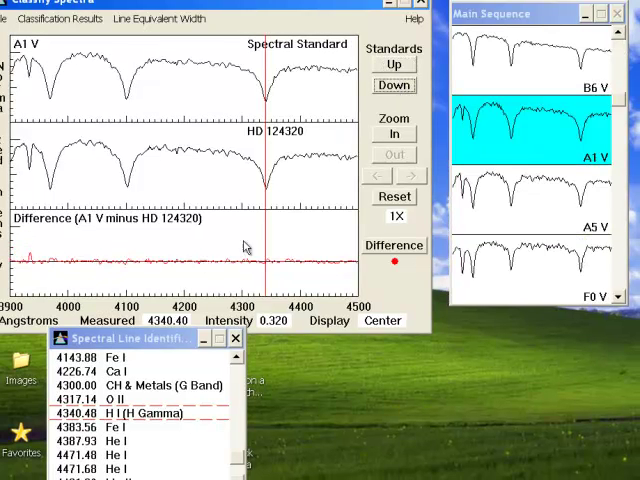
mouse_move(304, 208)
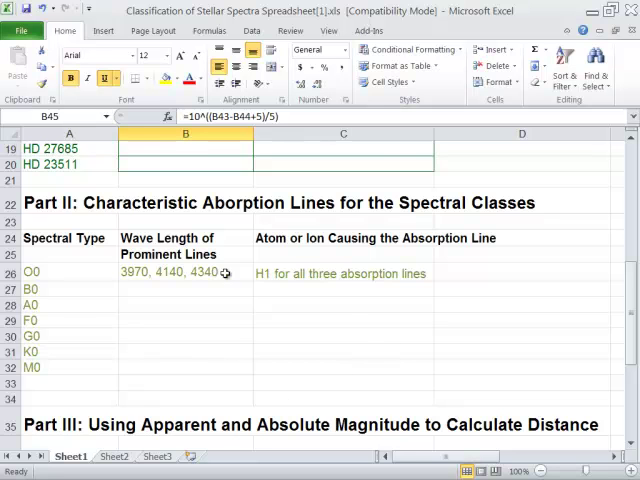
scroll("up", 3)
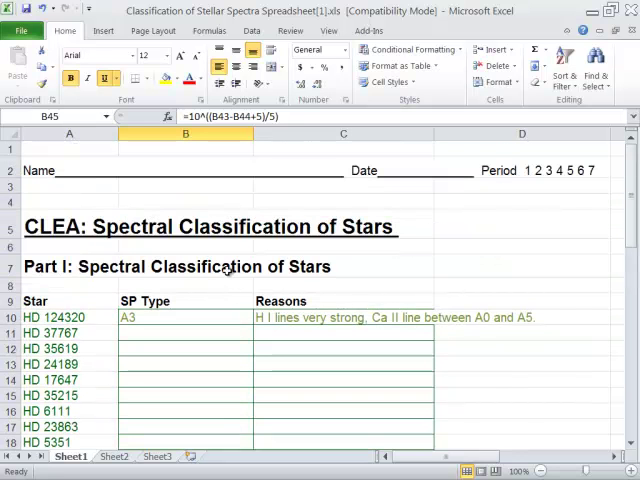
scroll("down", 3)
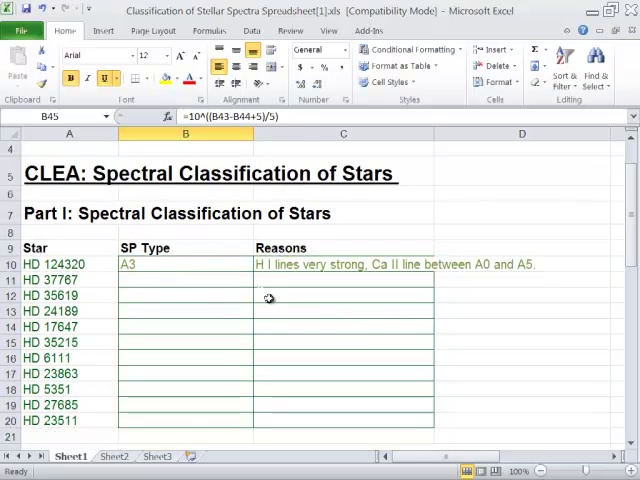
scroll("down", 3)
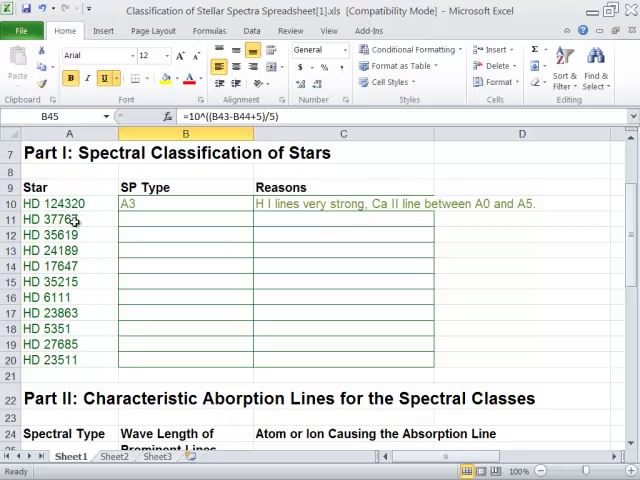
left_click(184, 220)
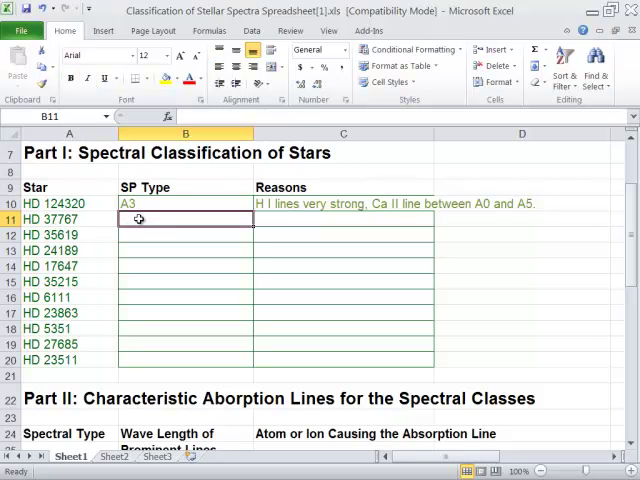
left_click(344, 220)
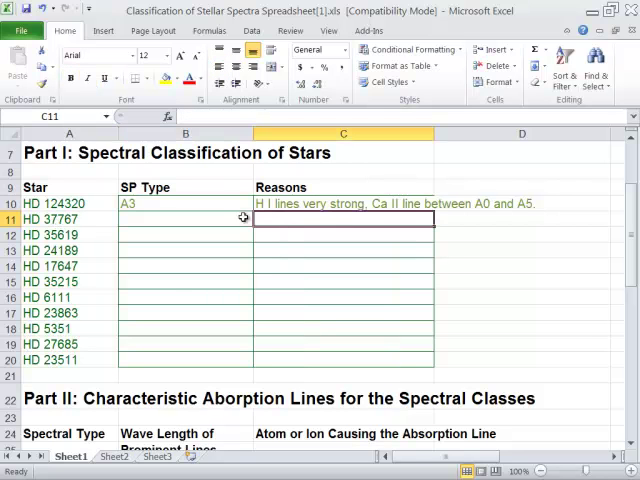
left_click(344, 204)
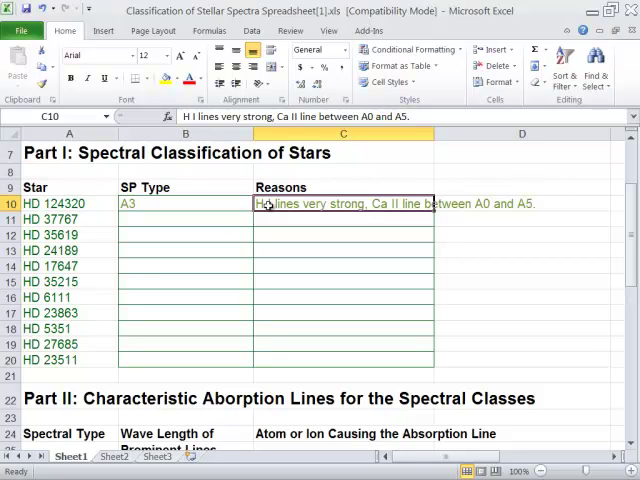
mouse_move(146, 226)
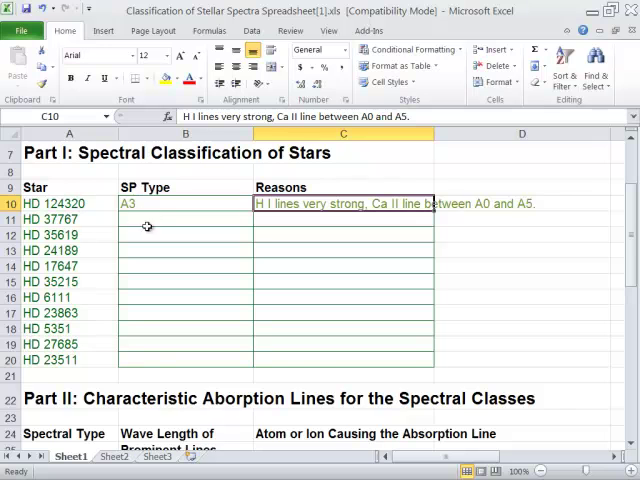
scroll("down", 3)
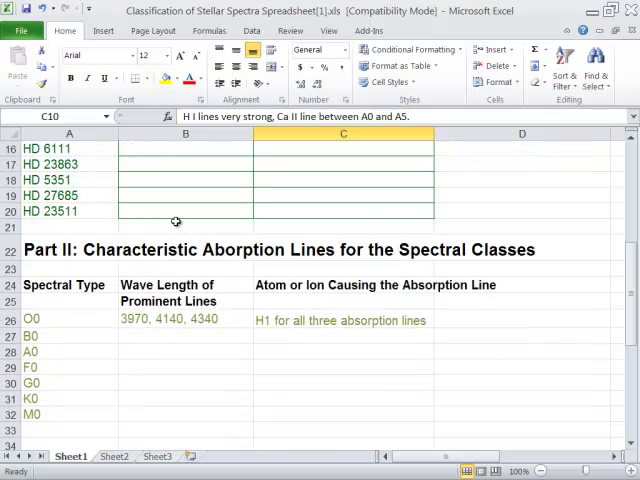
scroll("down", 3)
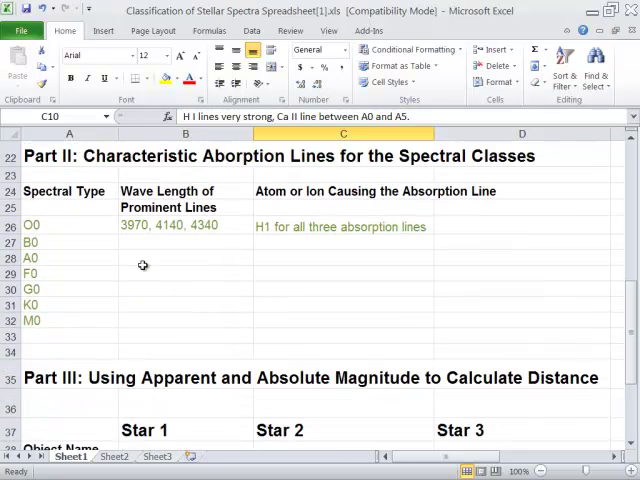
mouse_move(80, 252)
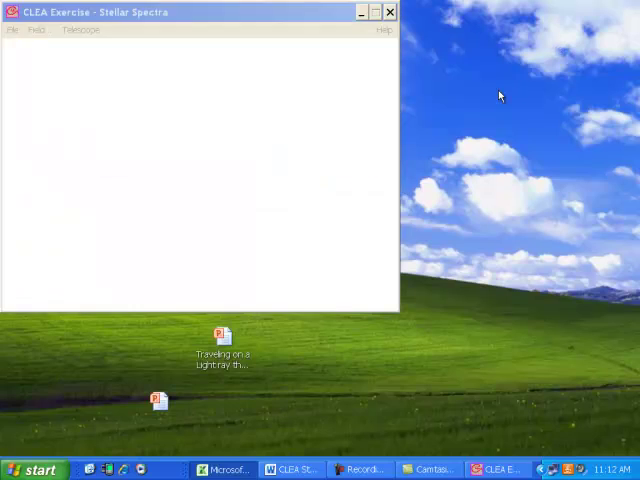
Reopen Classify Spectra and load the Main Sequence atlas of standards
left_click(10, 30)
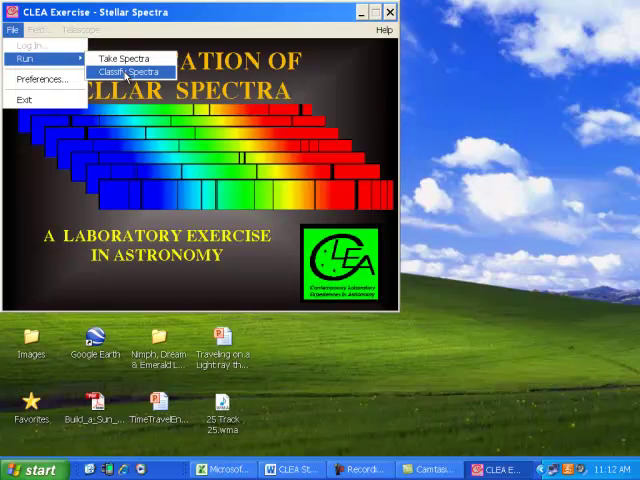
left_click(128, 72)
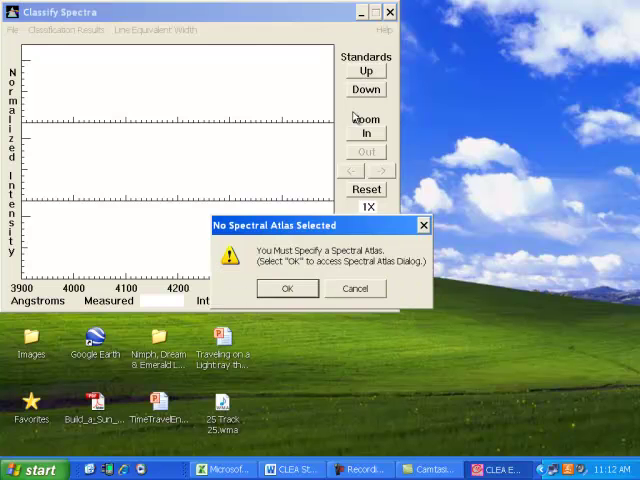
left_click(288, 288)
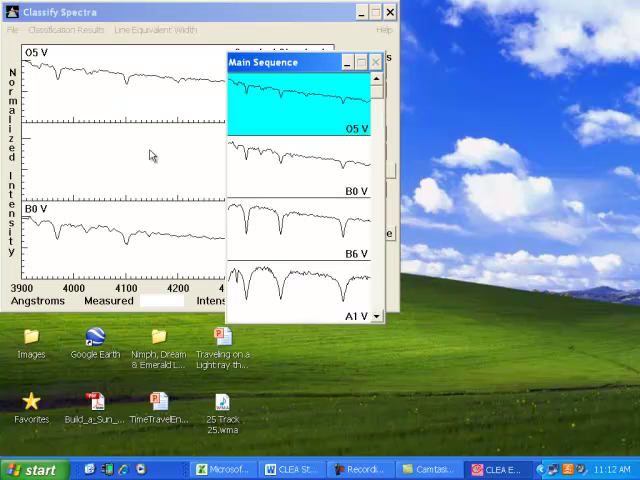
left_click(128, 244)
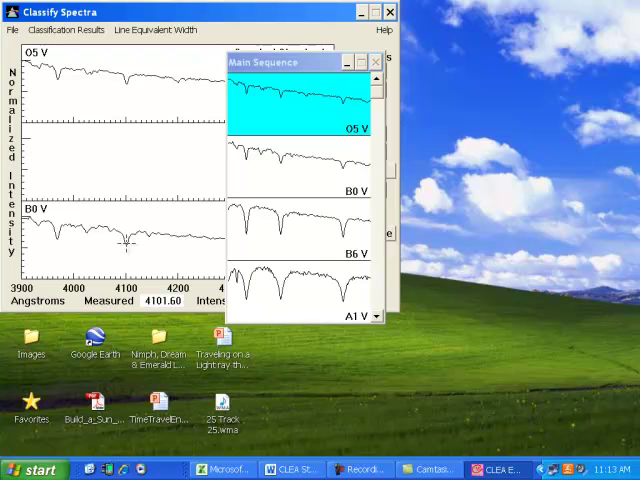
mouse_move(192, 292)
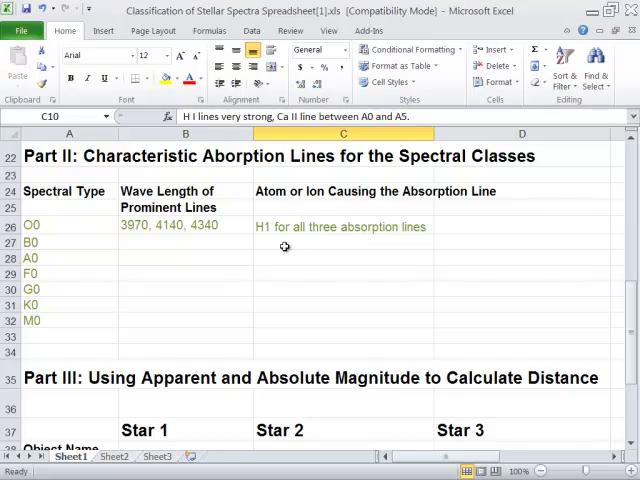
Scroll the worksheet down to the Part III star distance table
scroll("down", 3)
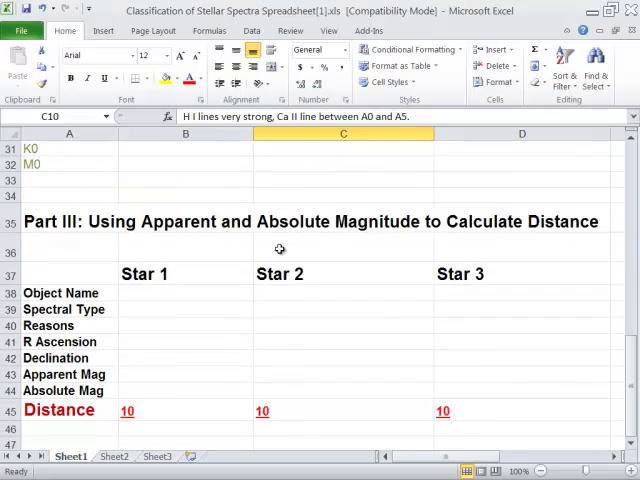
scroll("down", 3)
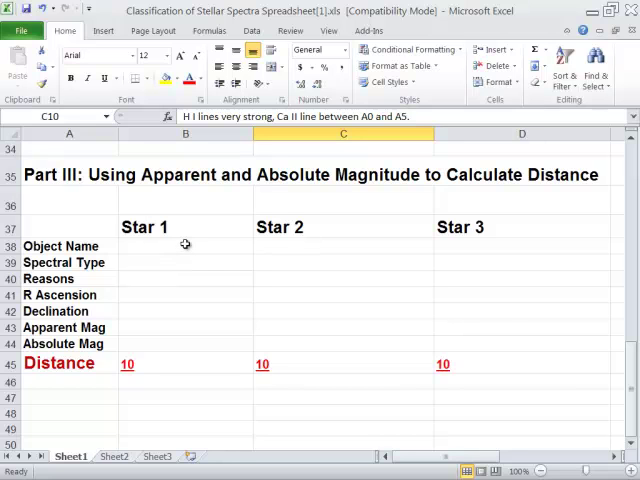
mouse_move(256, 332)
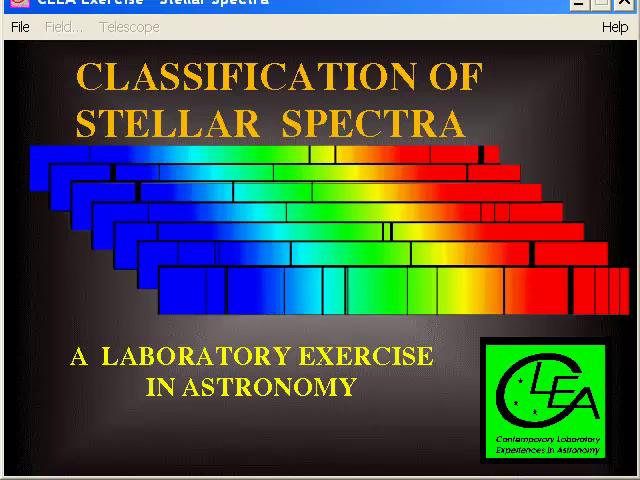
Start Take Spectra, open the observatory dome and turn tracking on
left_click(14, 28)
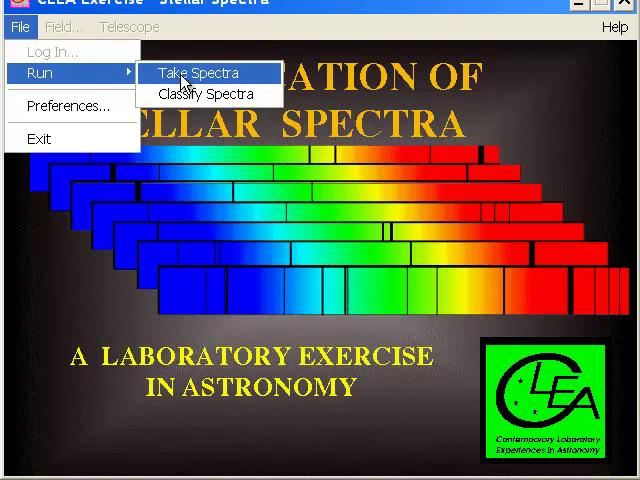
left_click(196, 74)
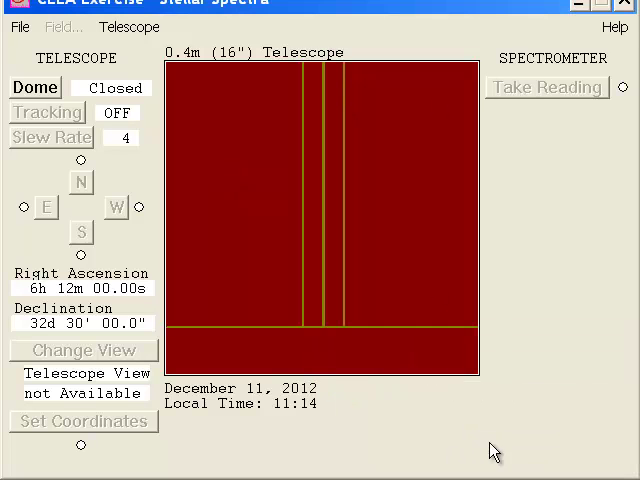
mouse_move(48, 112)
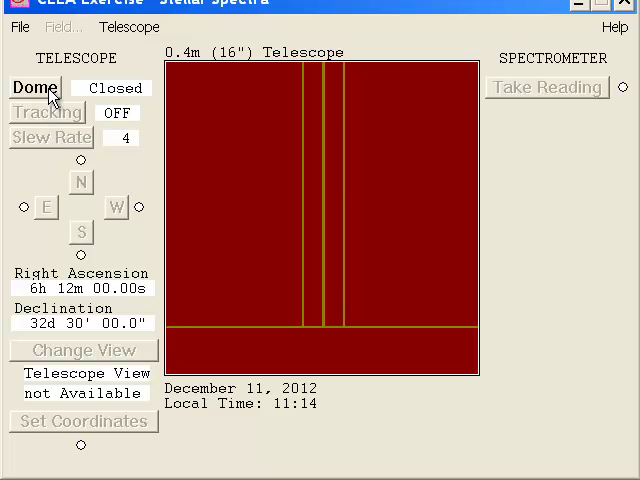
left_click(36, 88)
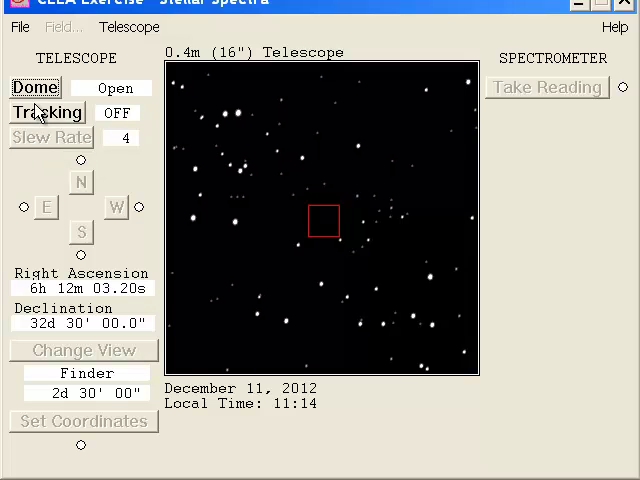
left_click(48, 112)
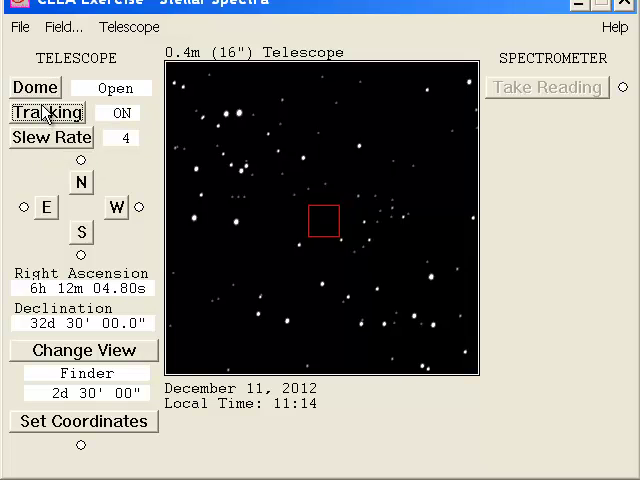
mouse_move(196, 222)
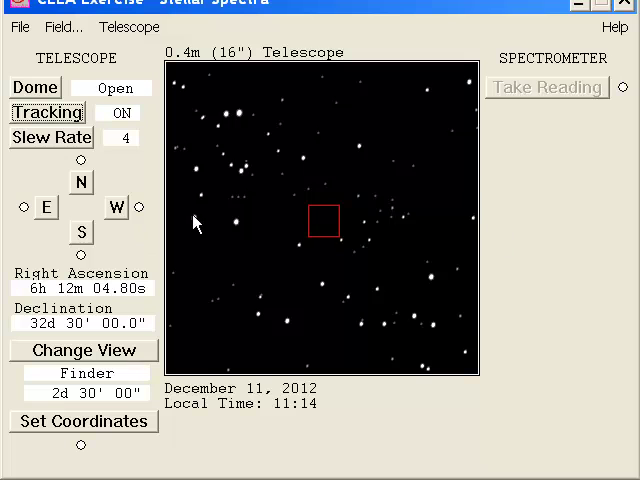
Slew the telescope east and south until a star is centred in the finder
left_click(46, 208)
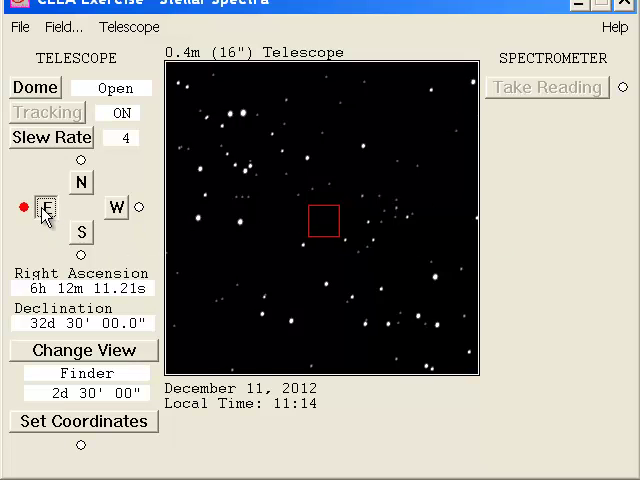
left_click(44, 208)
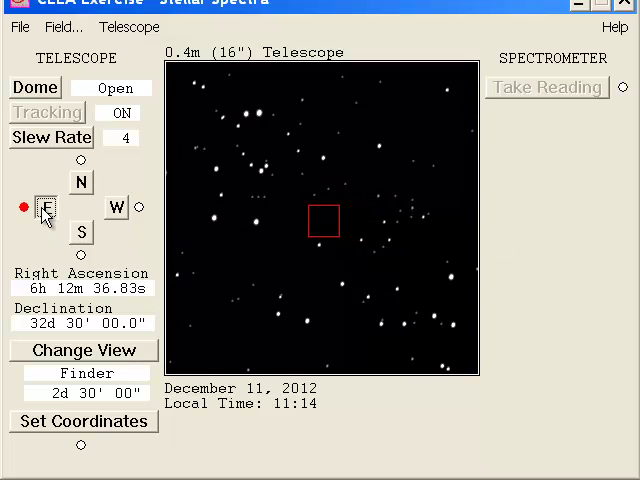
left_click(80, 232)
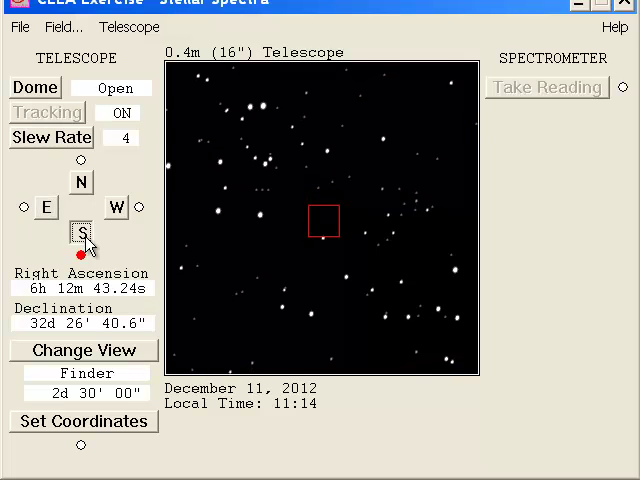
left_click(82, 236)
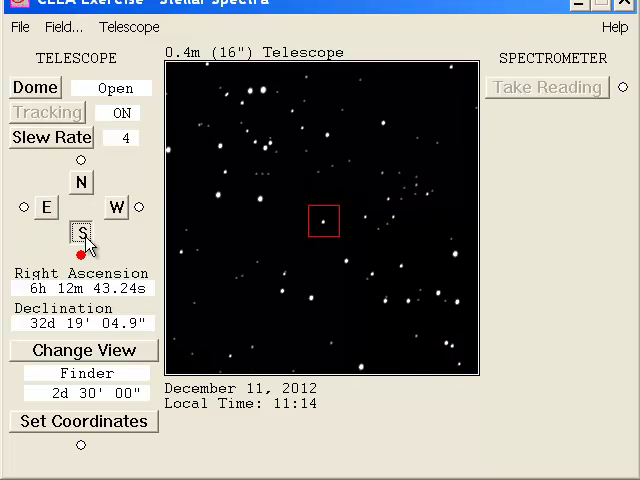
left_click(82, 232)
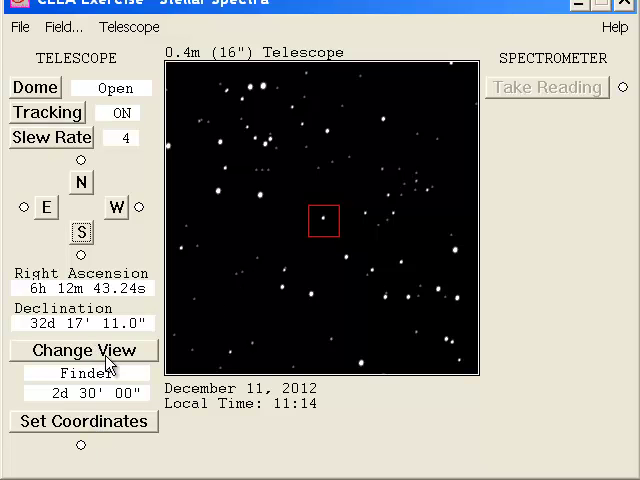
In instrument view nudge the star east and north onto the slit and take a reading
left_click(84, 350)
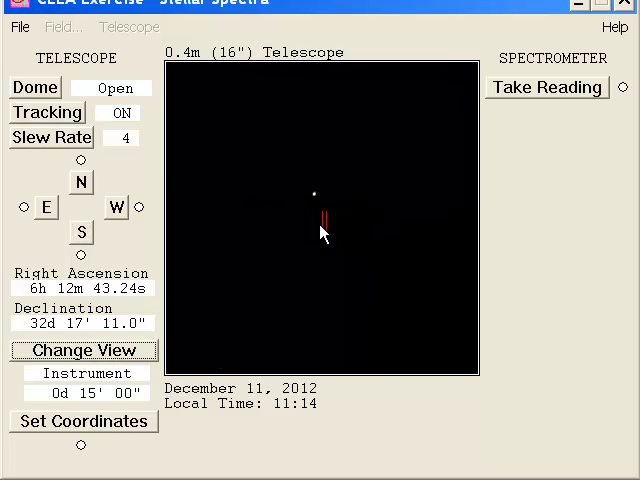
left_click(46, 208)
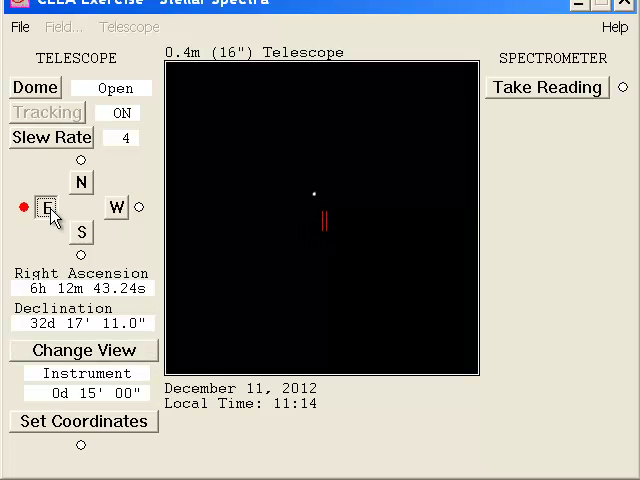
left_click(80, 180)
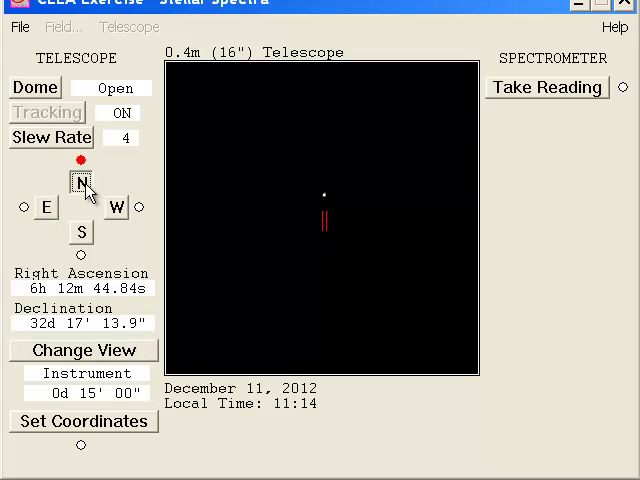
left_click(80, 184)
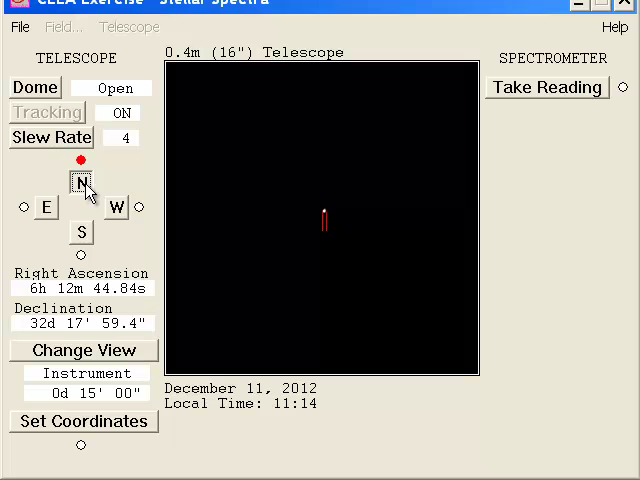
left_click(80, 180)
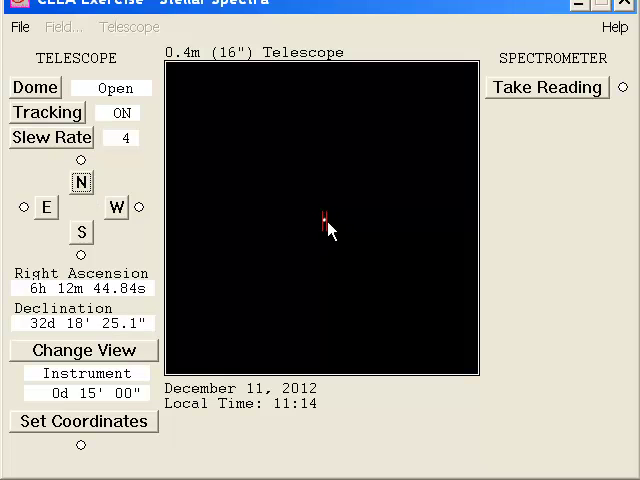
mouse_move(362, 222)
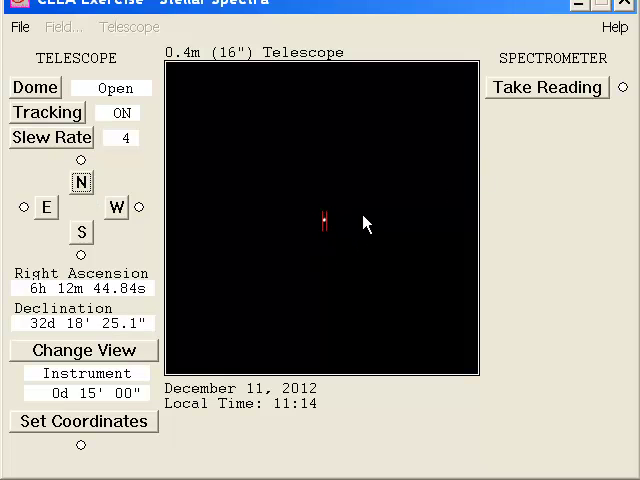
left_click(548, 88)
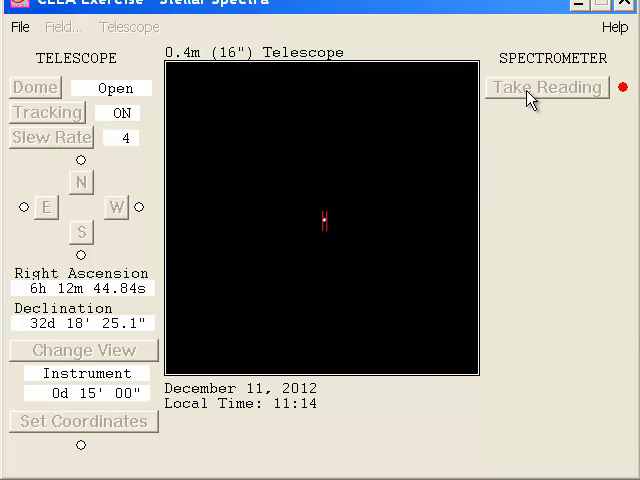
Collect star 492's spectrum to signal-to-noise 153.5 and begin saving it
left_click(548, 88)
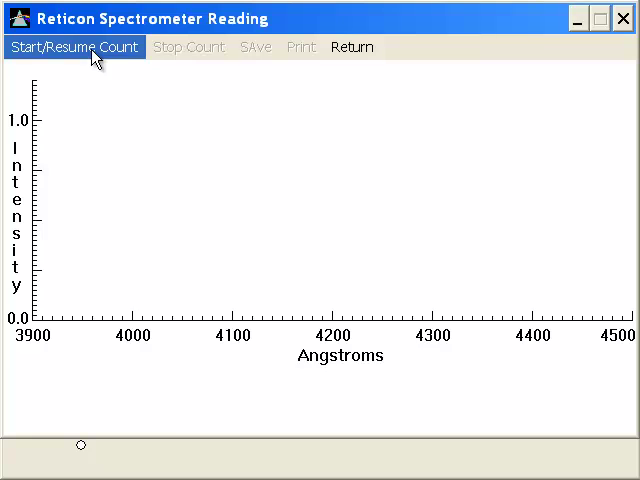
left_click(74, 48)
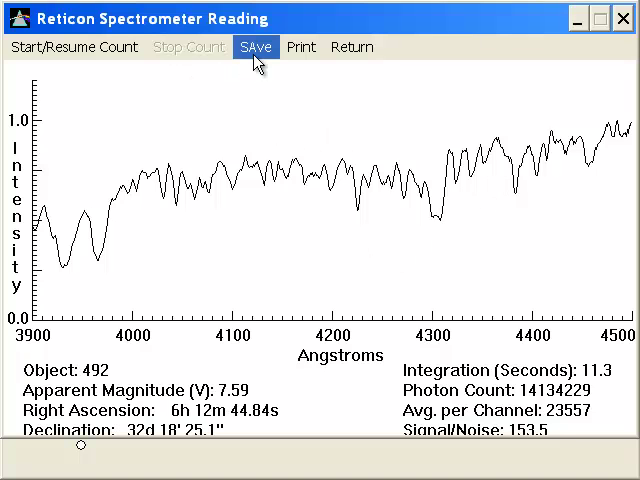
left_click(256, 48)
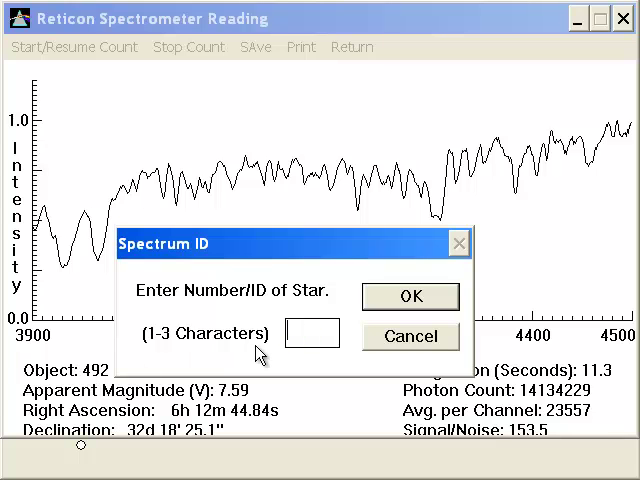
Enter 492 as the star's ID when saving the spectrometer reading
type("4")
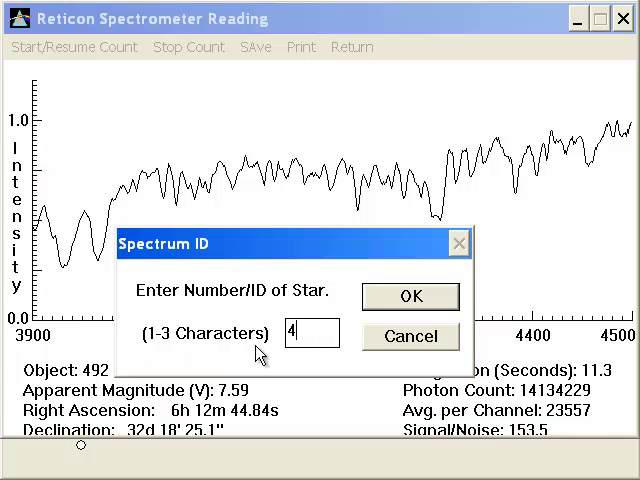
type("92")
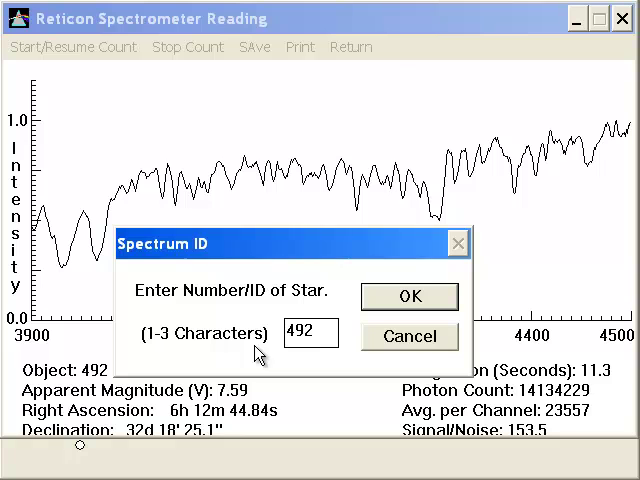
left_click(408, 296)
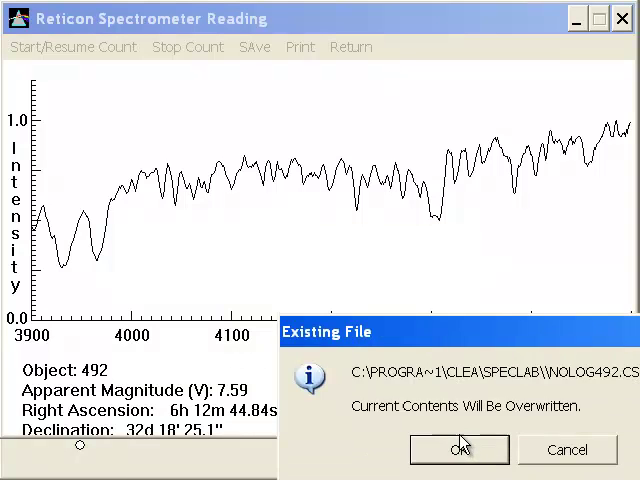
mouse_move(580, 450)
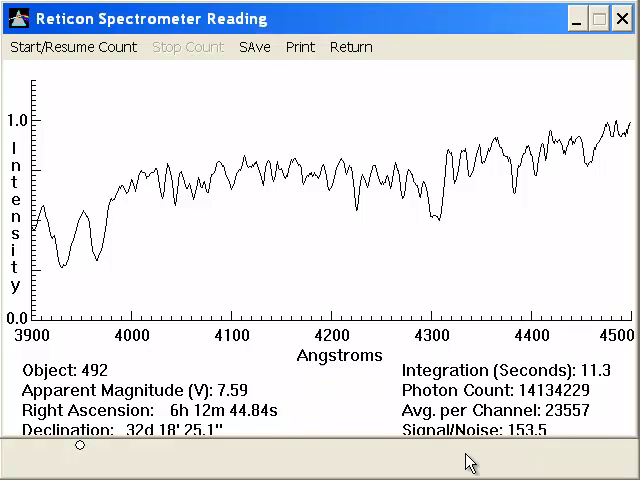
mouse_move(504, 62)
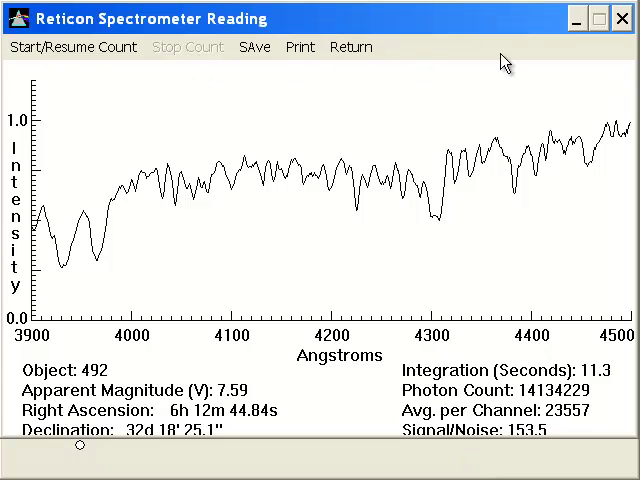
mouse_move(528, 38)
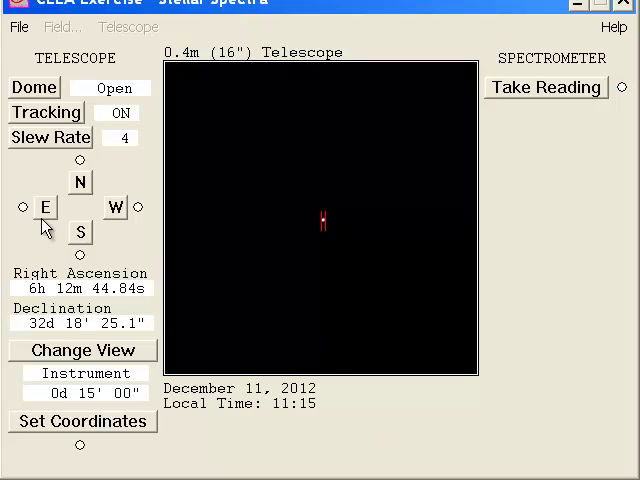
Start Classify Spectra and load the saved spectrum NOLOG492.CSP as the unknown
left_click(18, 28)
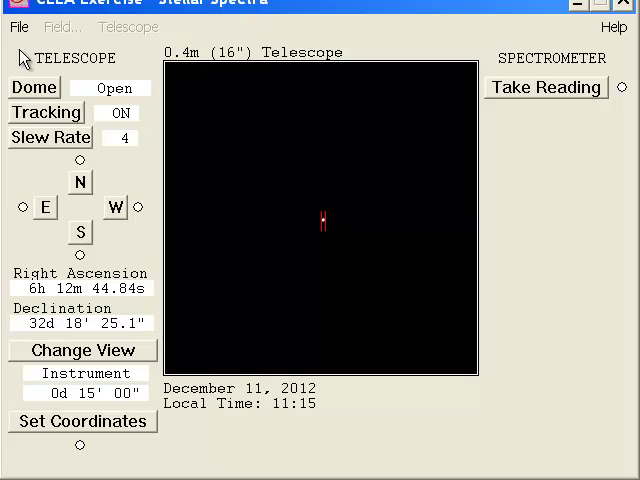
left_click(18, 26)
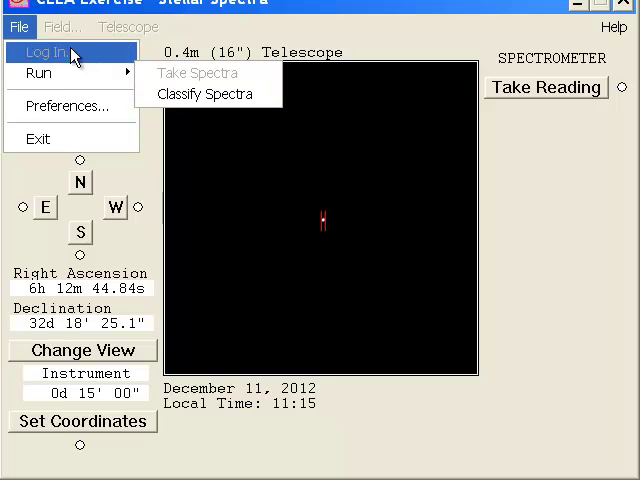
left_click(208, 92)
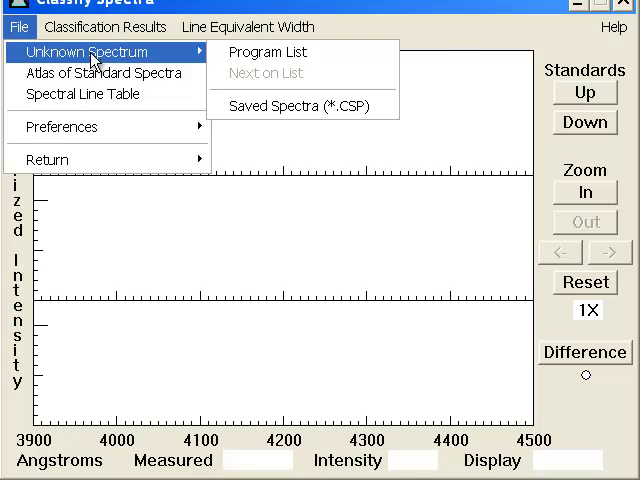
mouse_move(268, 52)
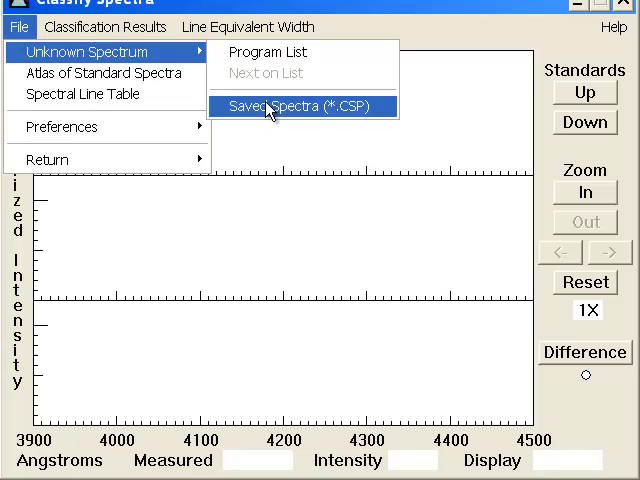
left_click(288, 104)
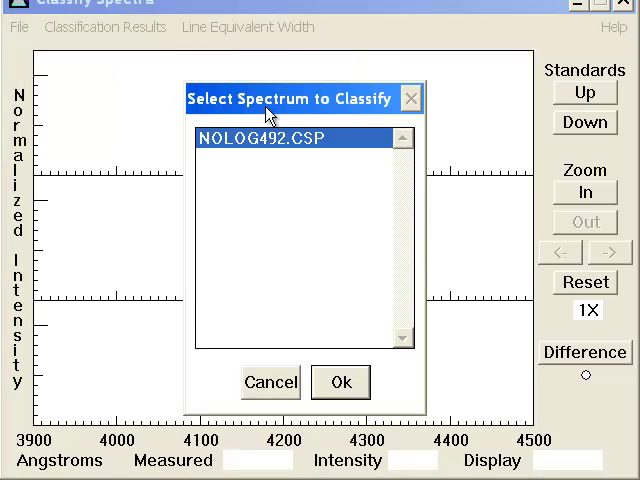
mouse_move(296, 160)
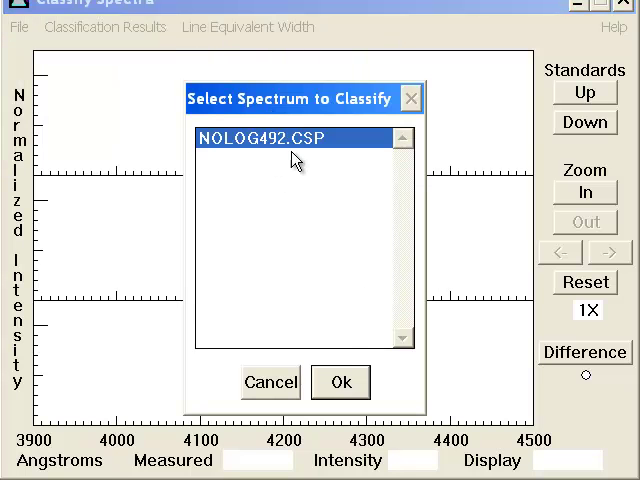
left_click(340, 382)
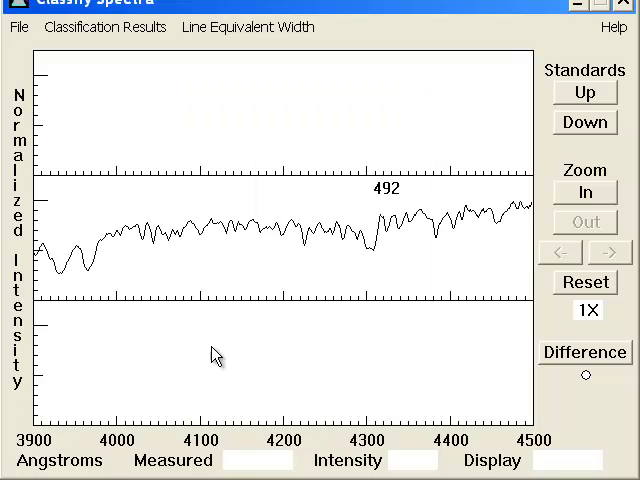
mouse_move(388, 232)
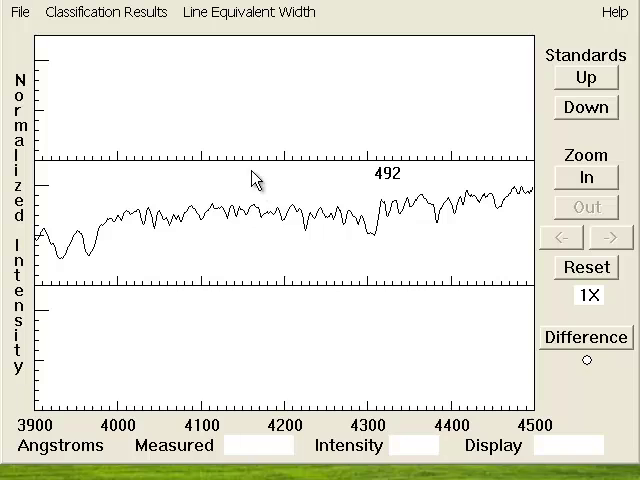
Show the Spectral Line Table beside the spectra and bring up the standard atlas choices
left_click(18, 12)
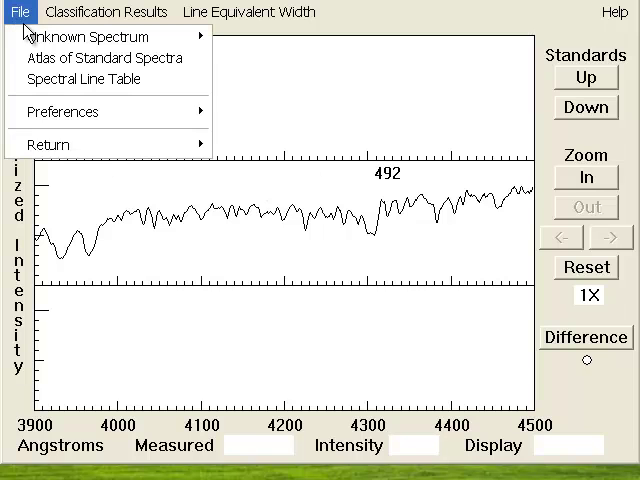
left_click(80, 80)
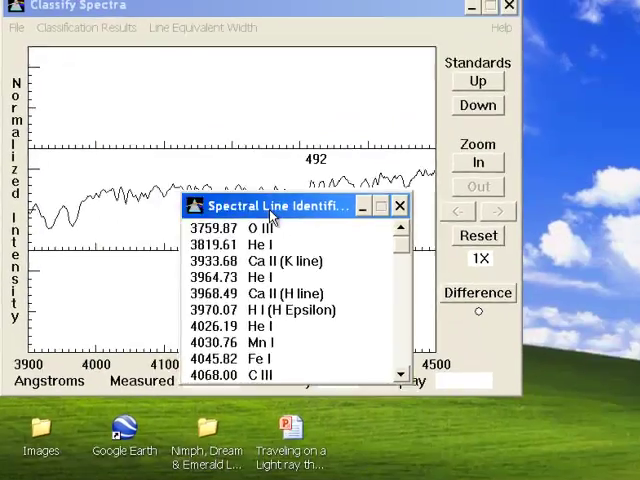
left_click_drag(280, 204, 550, 336)
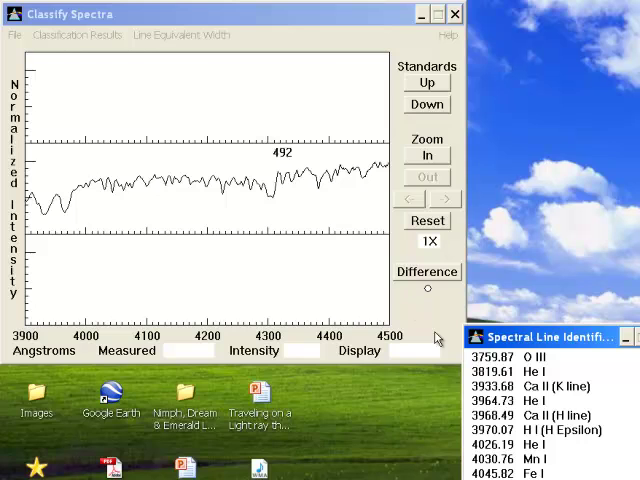
mouse_move(512, 296)
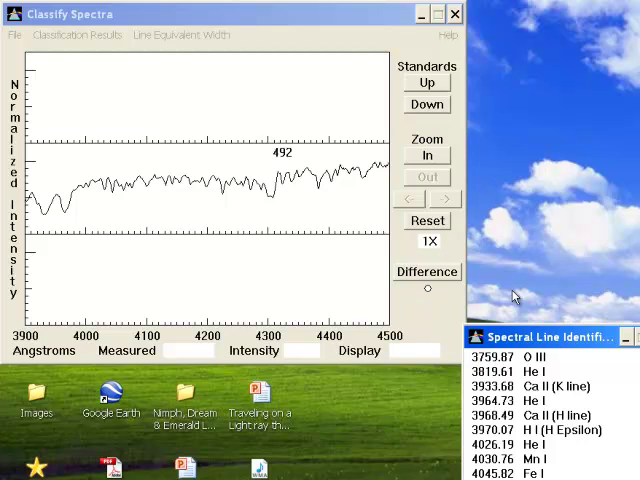
mouse_move(336, 272)
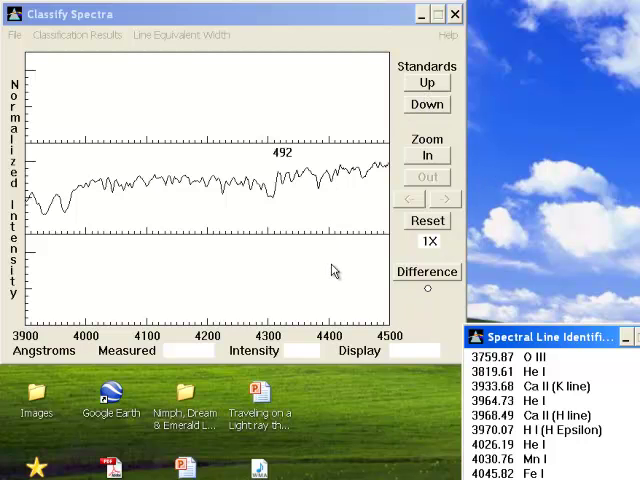
mouse_move(236, 170)
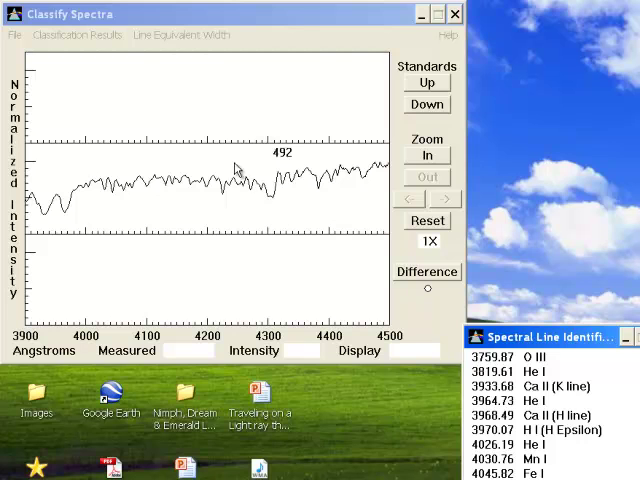
left_click(428, 82)
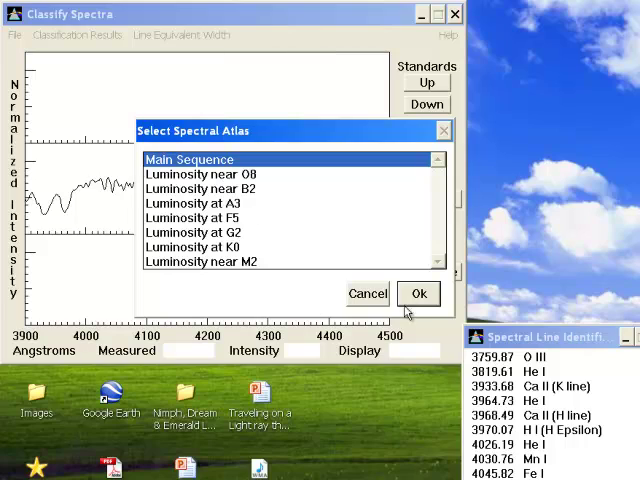
Load the Main Sequence atlas and step through G and K standards until K0 V matches star 492
left_click(418, 292)
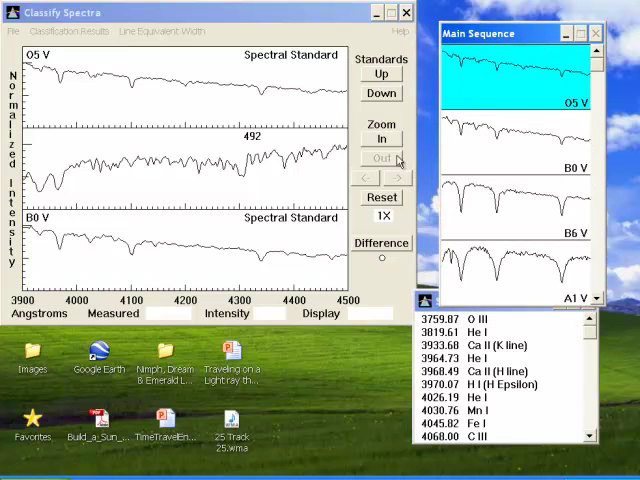
left_click(380, 92)
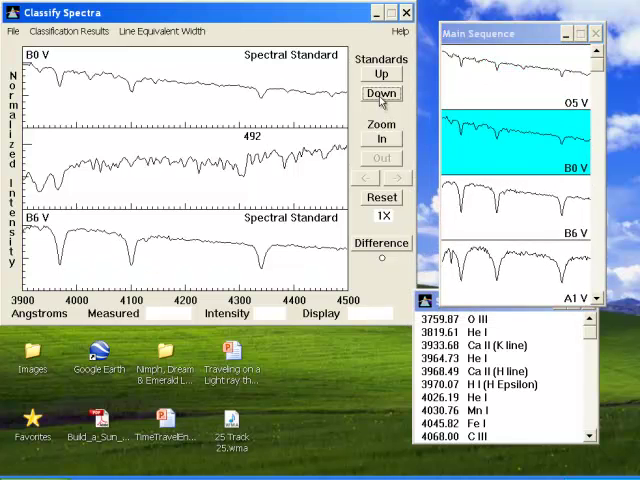
left_click(380, 92)
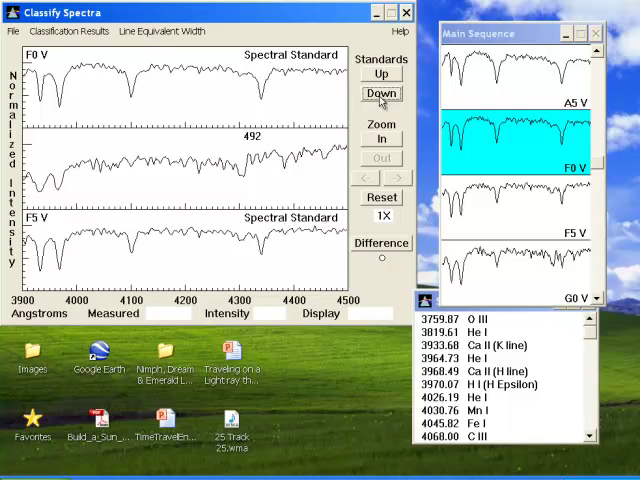
left_click(380, 72)
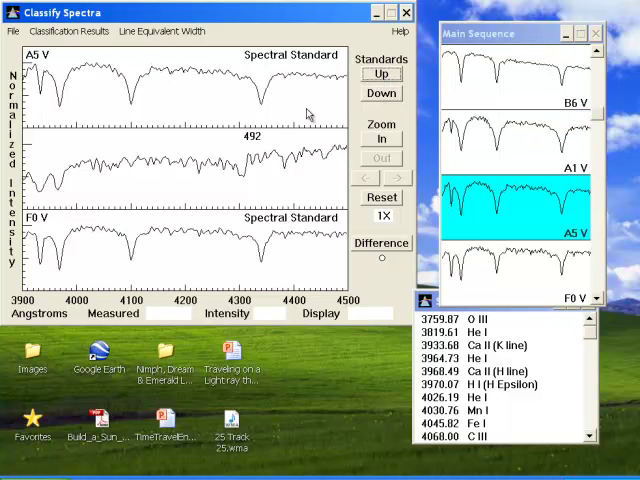
left_click(380, 92)
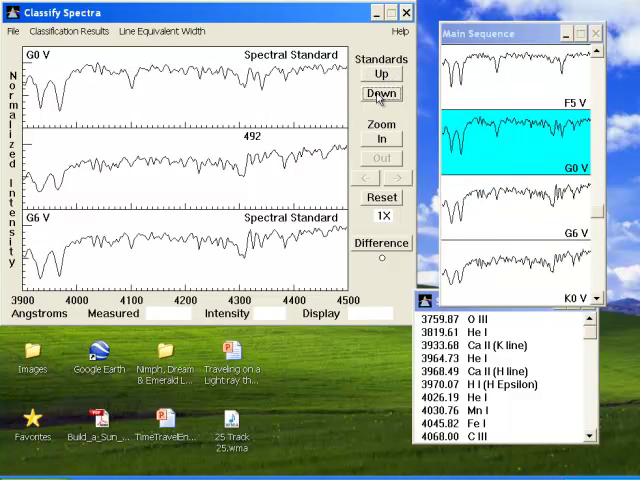
left_click(380, 92)
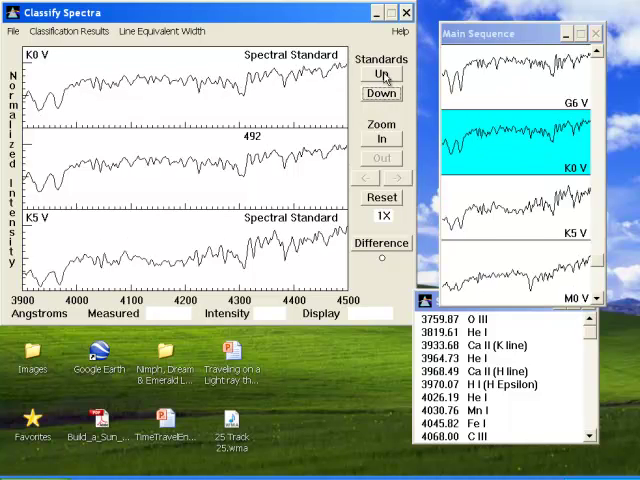
left_click(380, 76)
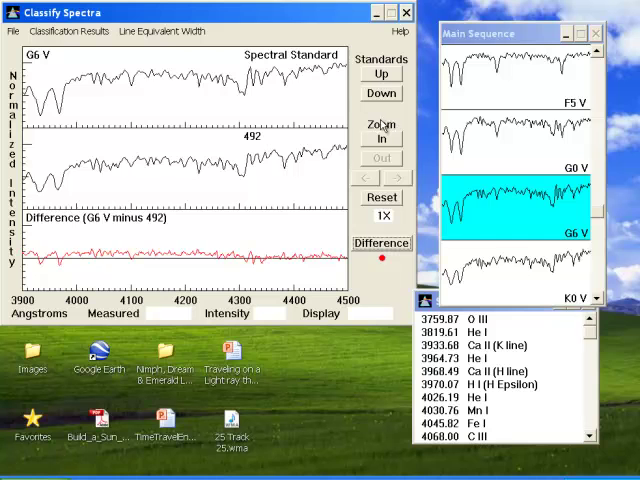
left_click(380, 92)
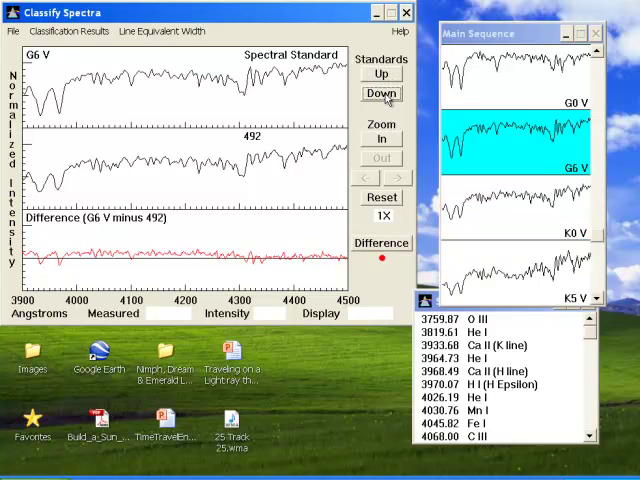
left_click(380, 92)
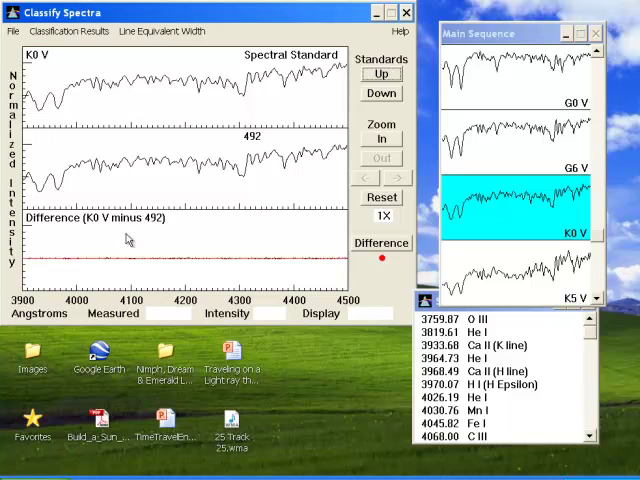
mouse_move(78, 82)
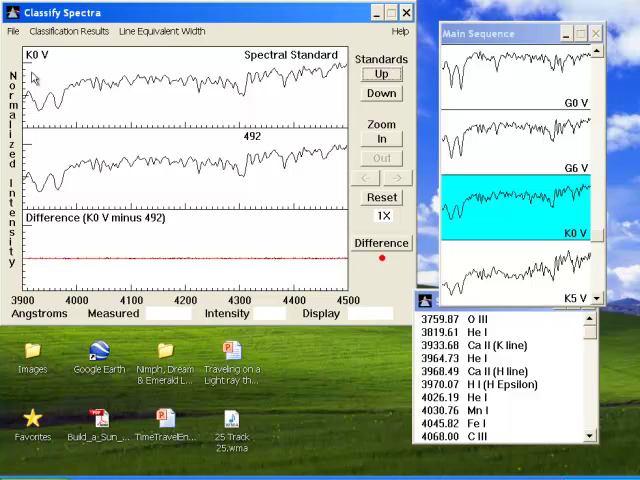
mouse_move(308, 276)
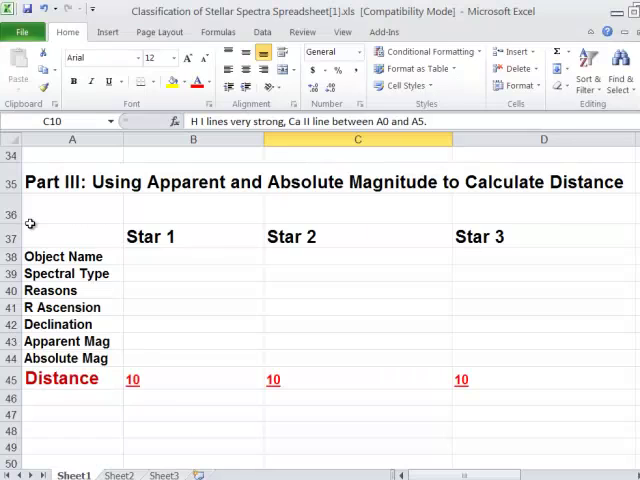
Enter 492 as Star 1's object name in cell B38
left_click(192, 256)
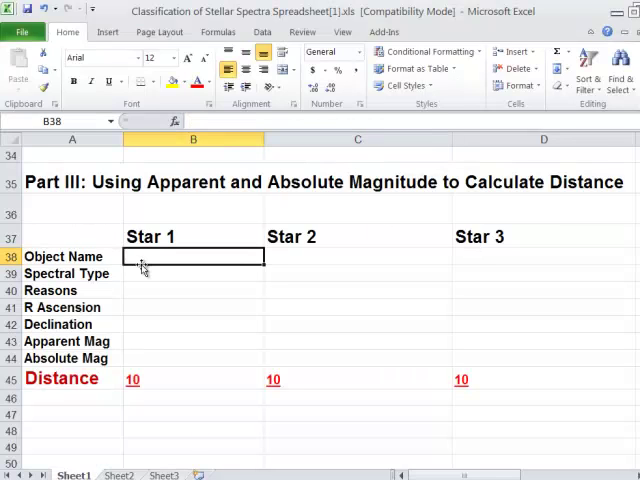
type("49")
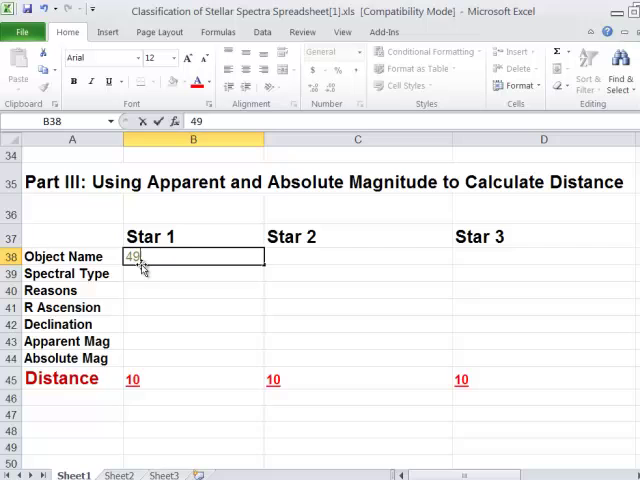
type("2")
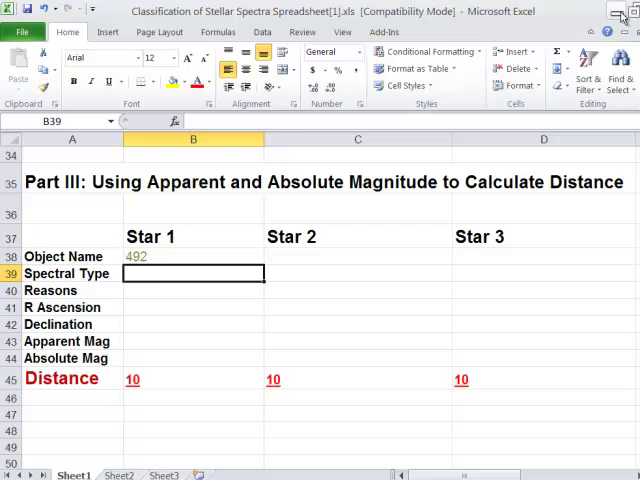
Enter K0V as Star 1's spectral type in B39, correcting the mistyped 'ko'
left_click(620, 12)
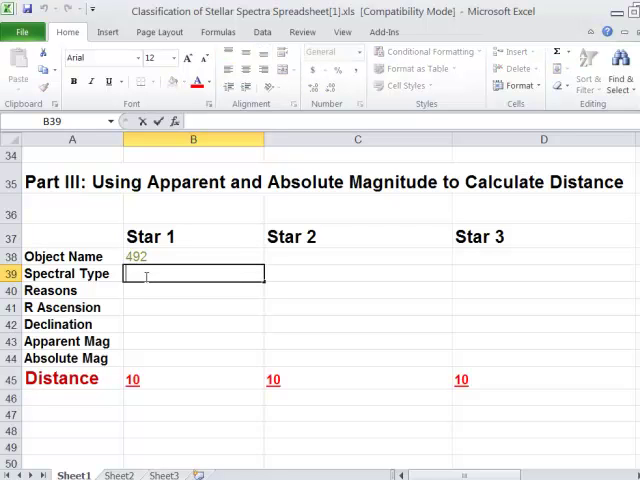
type("ko")
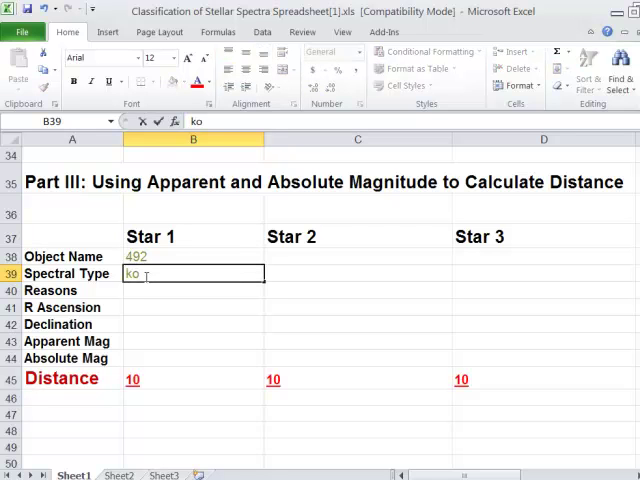
key("Delete")
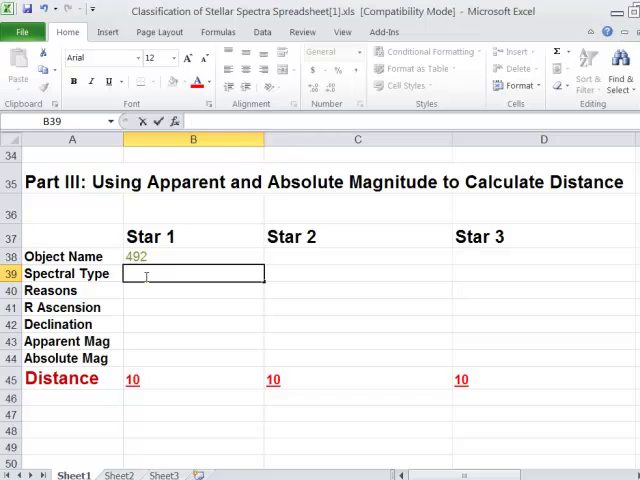
type("K")
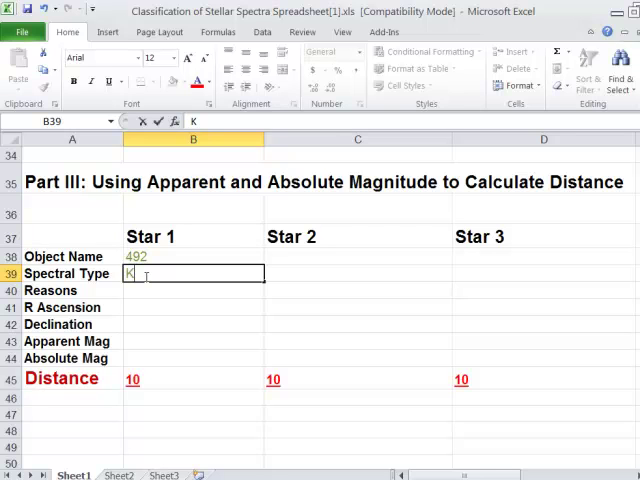
type("0")
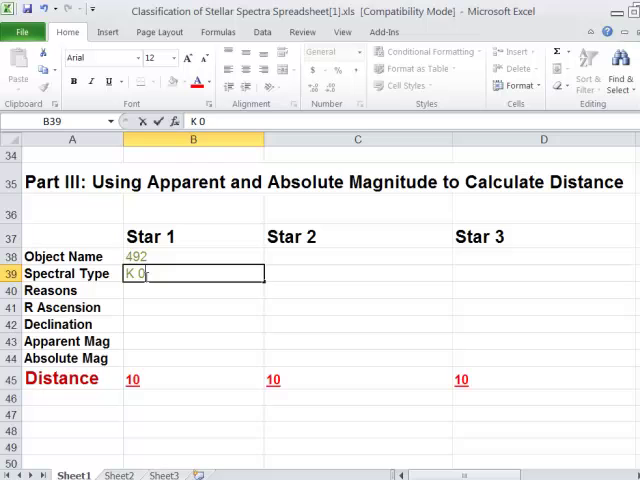
type("V")
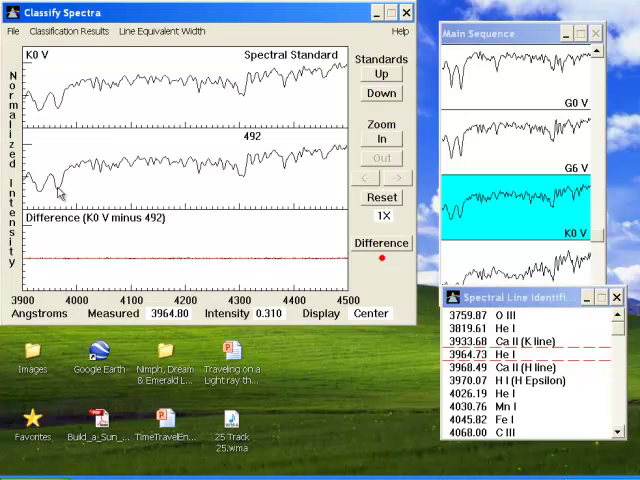
Keep K0 V as the standard and view the K0 V minus 492 difference trace
left_click(370, 312)
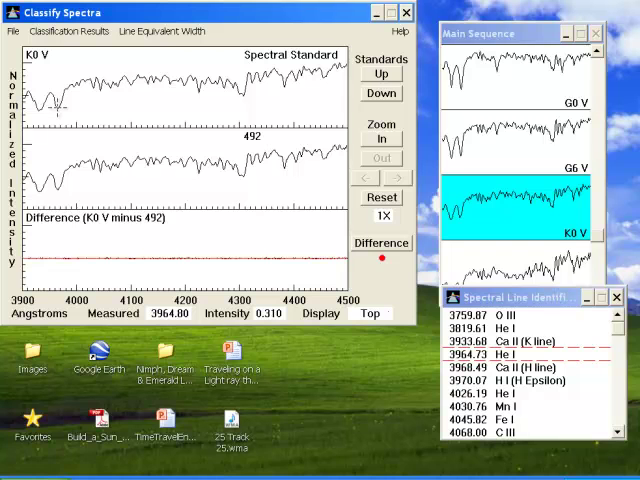
mouse_move(288, 258)
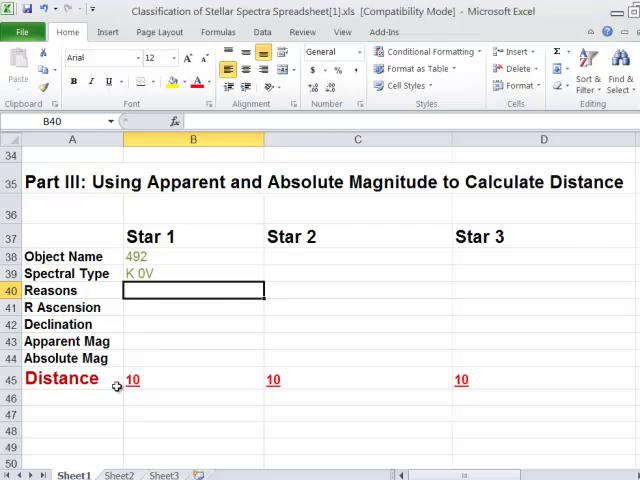
mouse_move(556, 32)
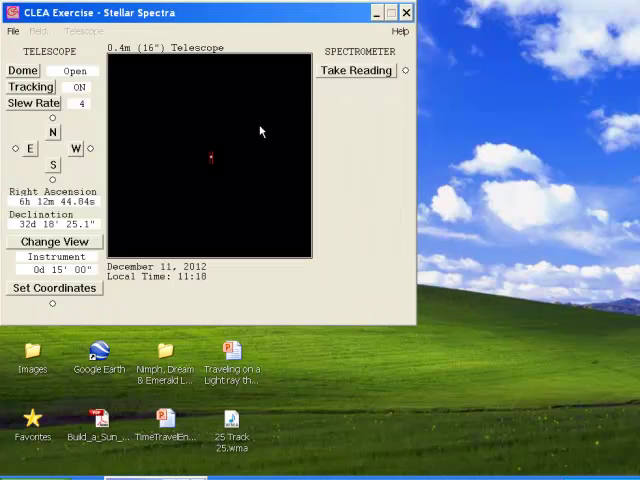
Return to the telescope and take a new spectrometer reading of star 492
left_click(12, 32)
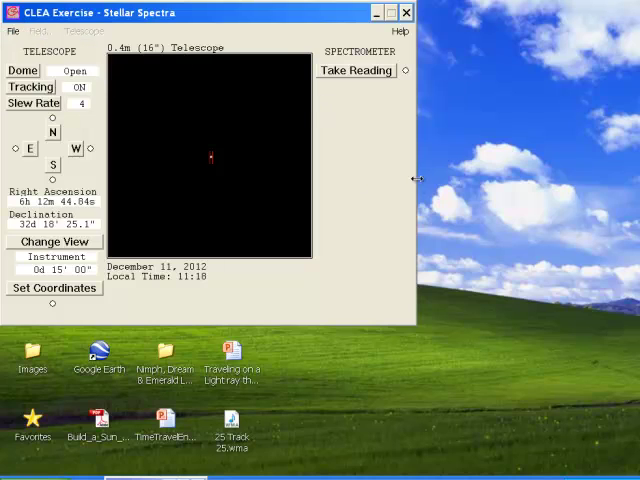
left_click(388, 12)
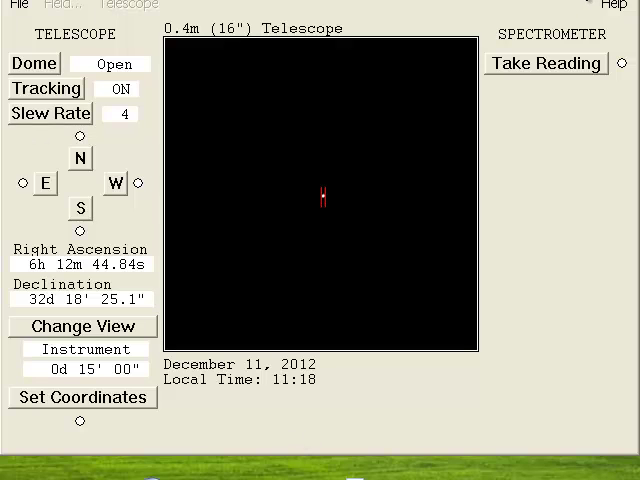
mouse_move(430, 4)
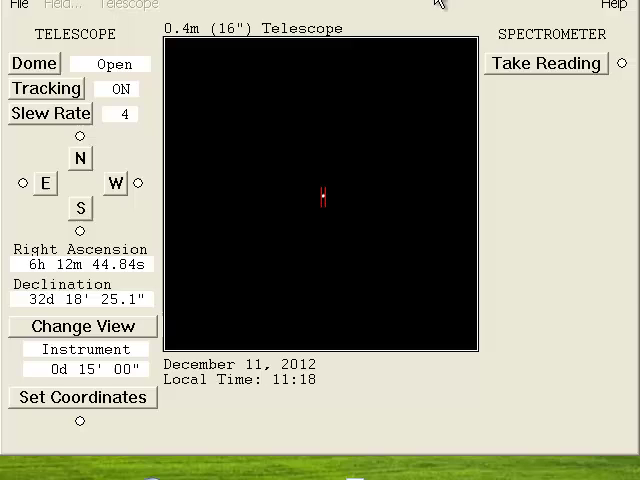
left_click(546, 64)
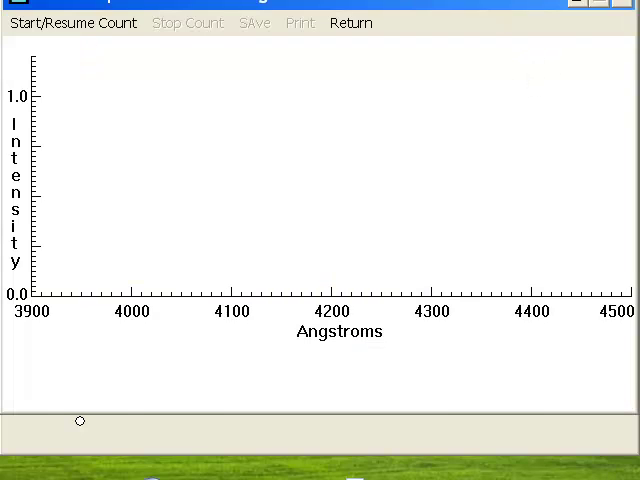
Count photons until signal-to-noise exceeds 100, stopping at 108.2 after 5.7 seconds
left_click(74, 22)
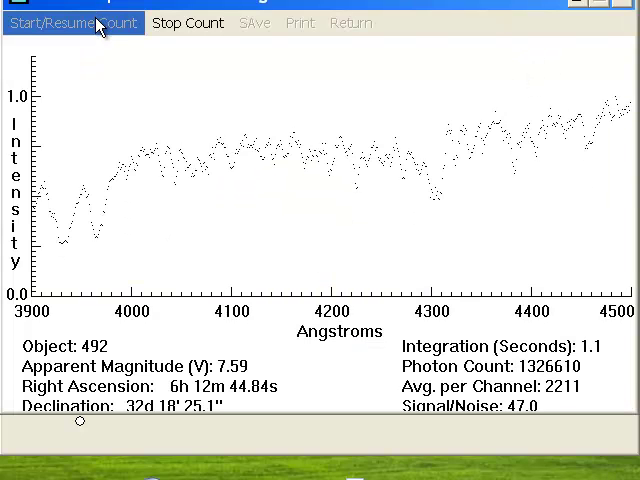
left_click(72, 22)
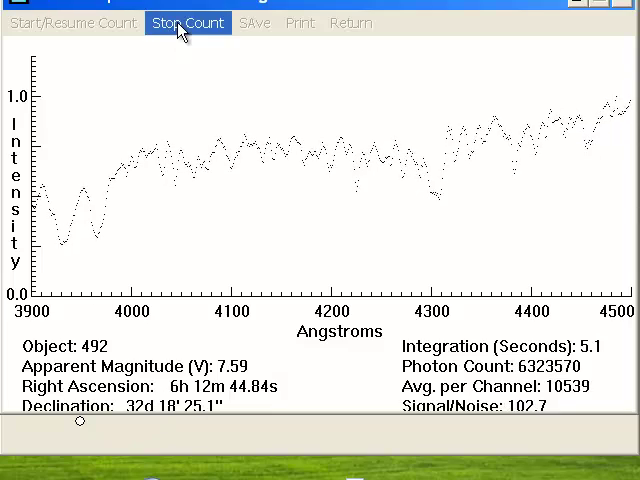
left_click(188, 22)
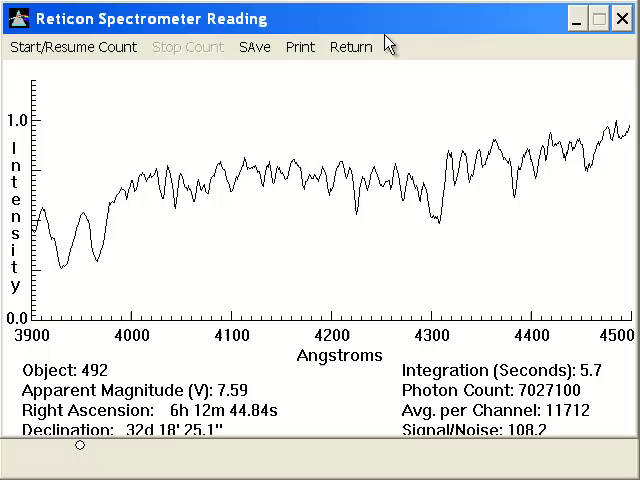
mouse_move(120, 402)
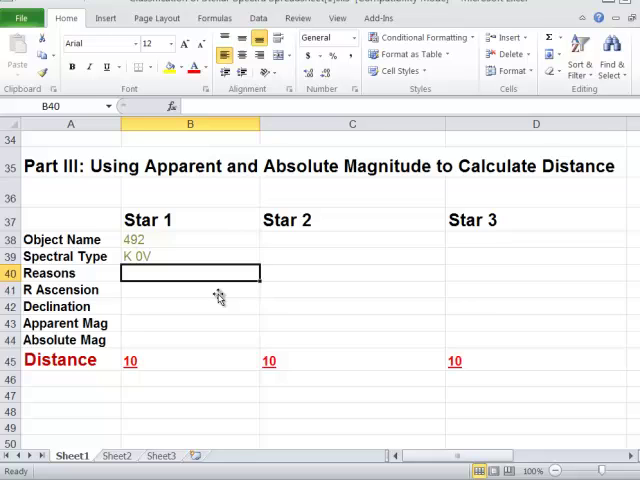
scroll("down", 3)
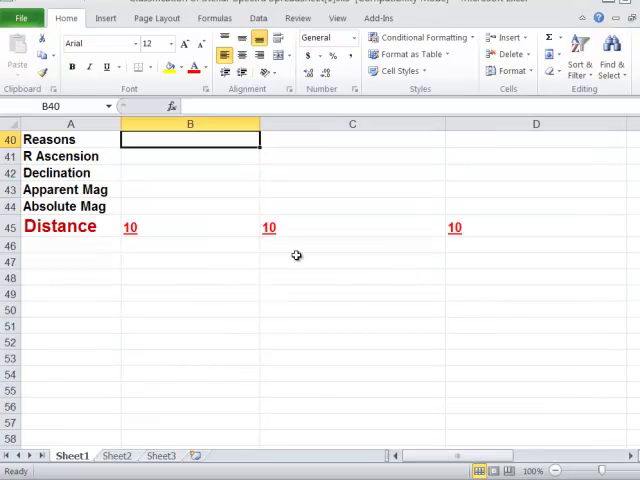
scroll("up", 3)
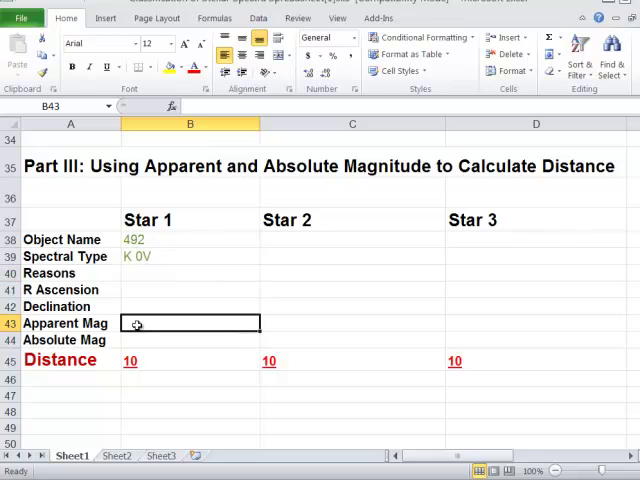
left_click(188, 272)
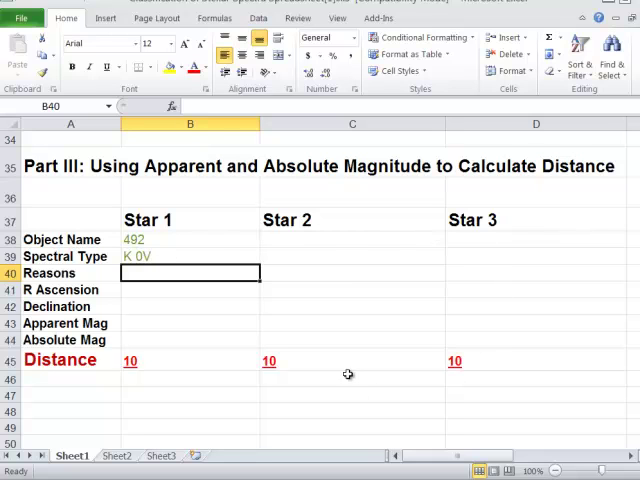
mouse_move(176, 350)
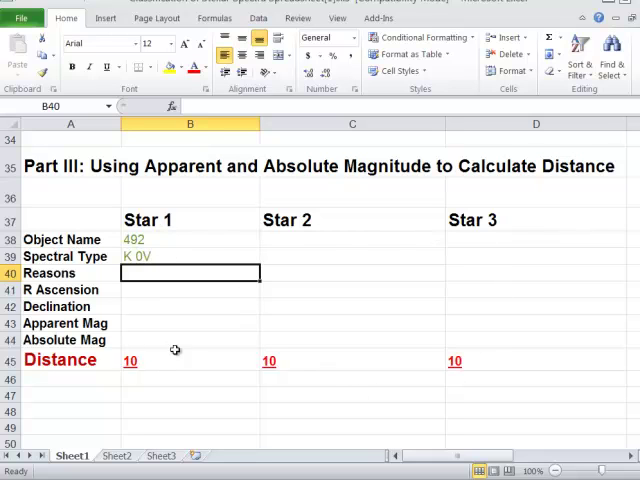
mouse_move(264, 236)
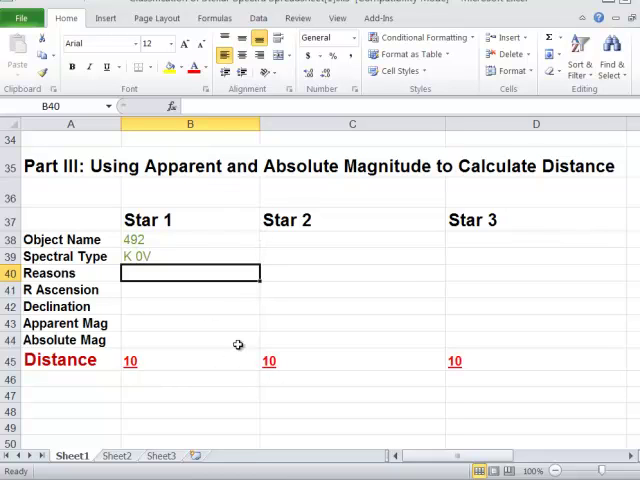
mouse_move(228, 336)
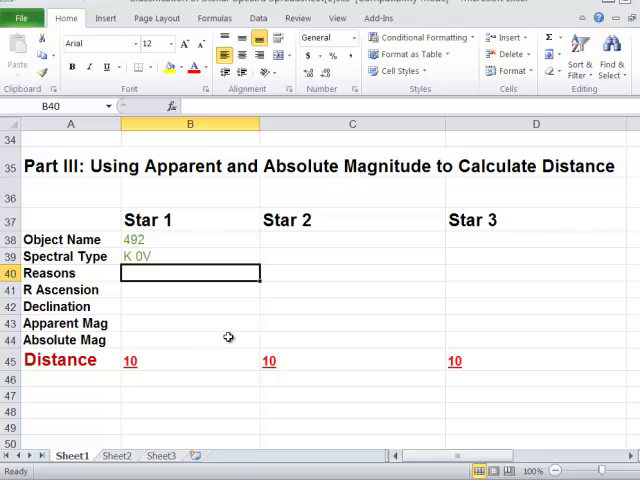